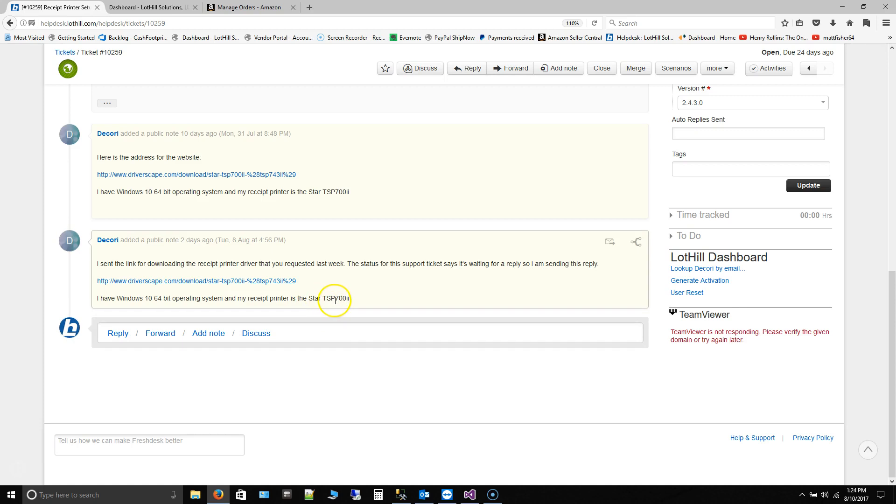
View the Driver Scape page for the Star TSP700II driver from the ticket's link
double_click(337, 298)
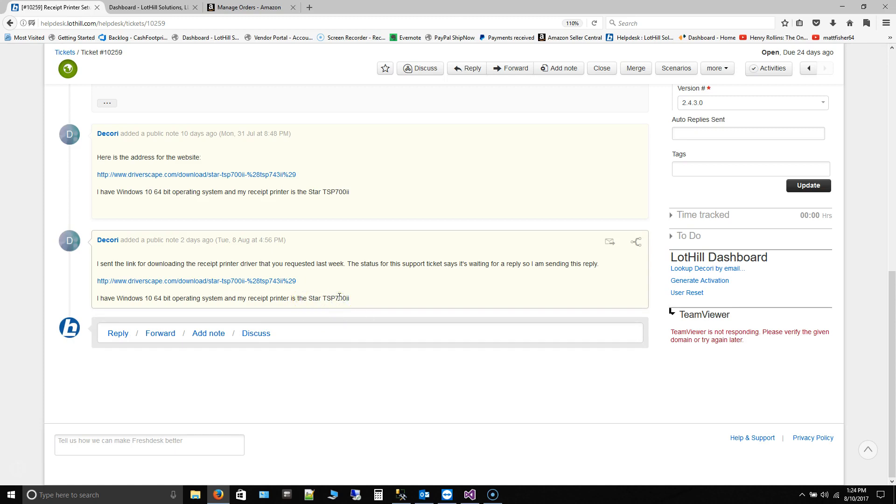
mouse_move(288, 281)
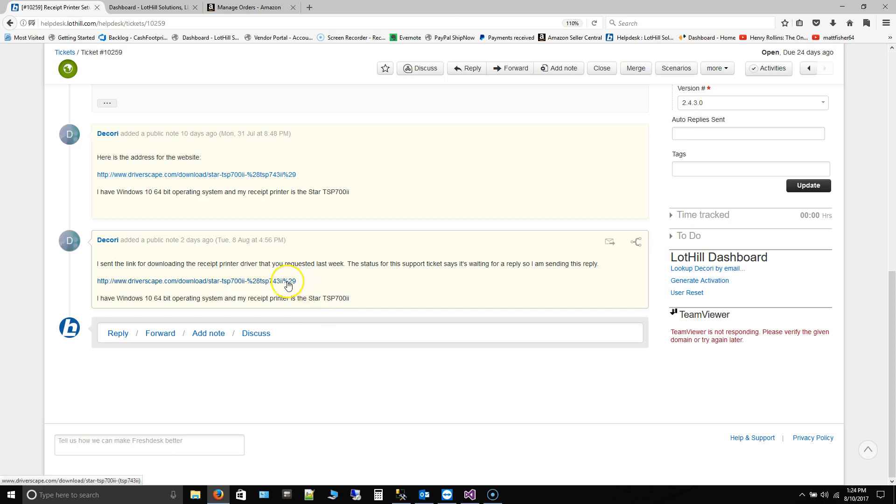
mouse_move(288, 285)
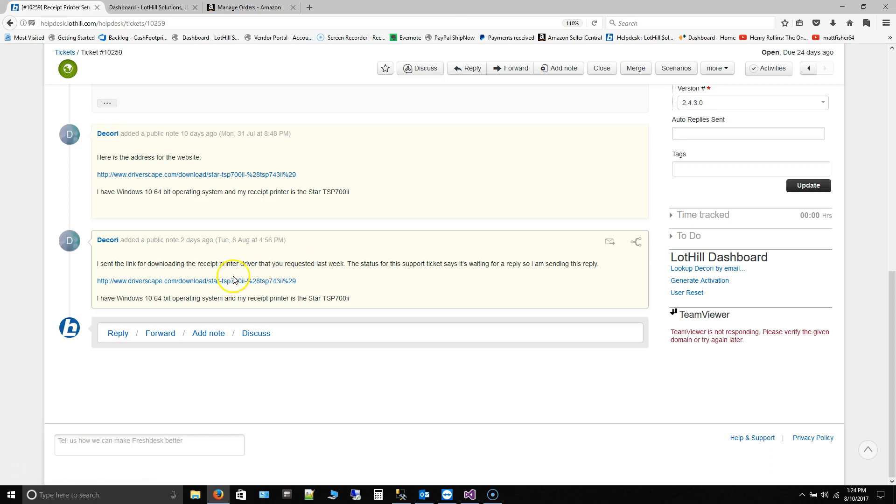
click(195, 281)
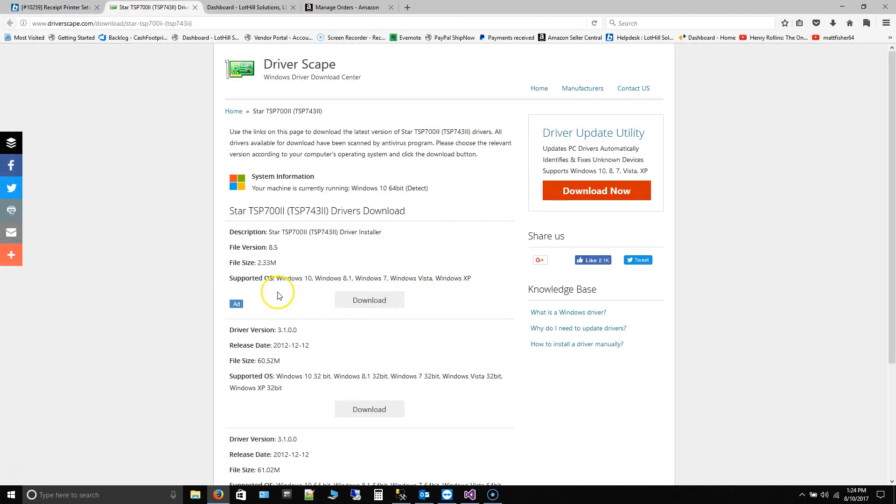
scroll(down, 3)
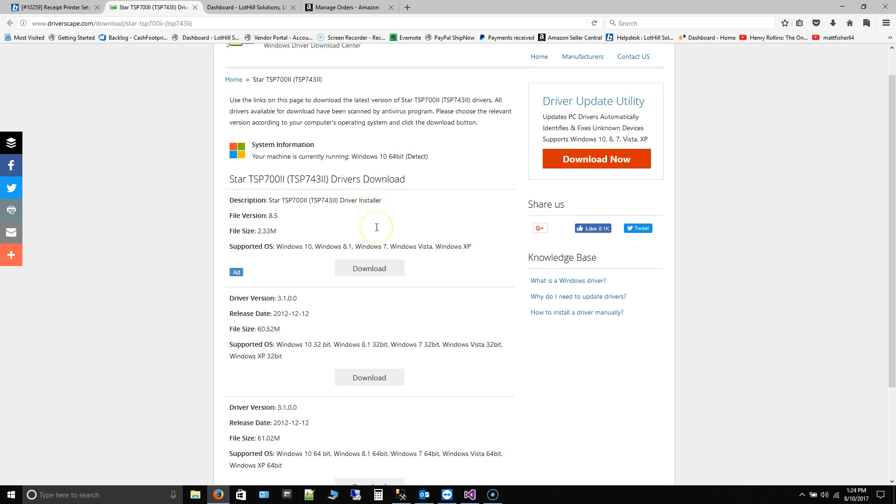
scroll(up, 3)
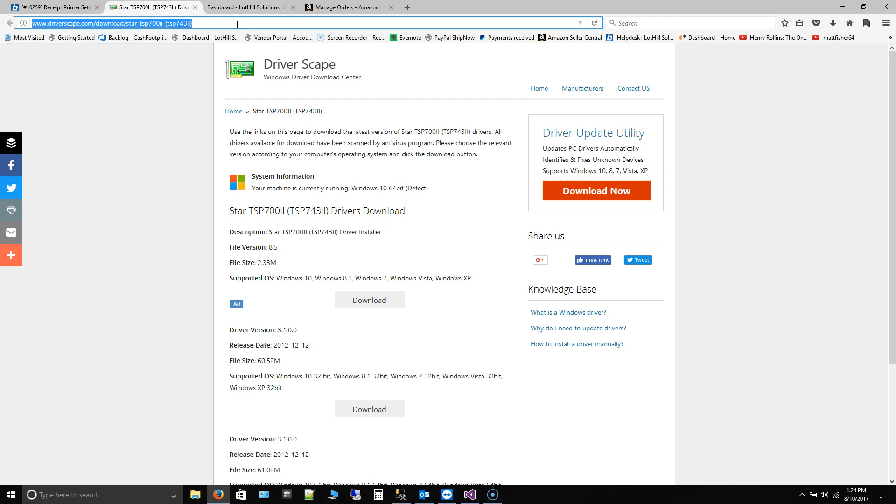
Start a web search for 'start micronics', checking the helpdesk ticket for the model name
click(686, 23)
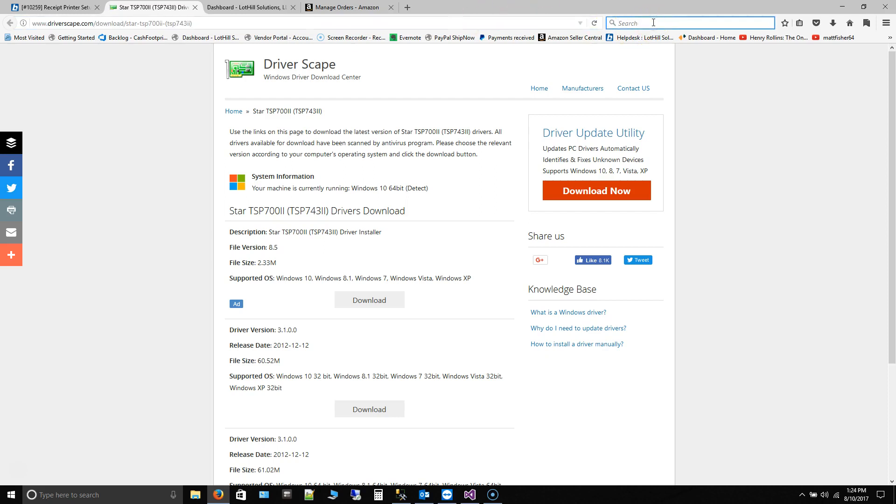
text(start mic)
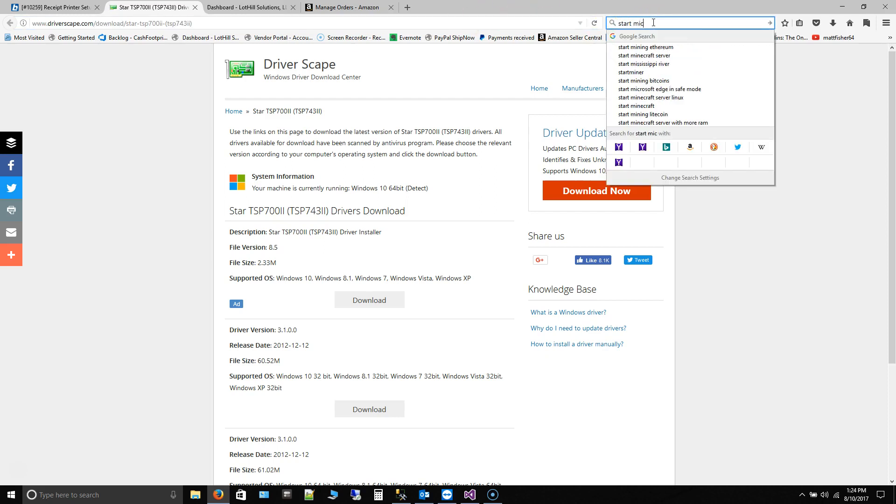
text(ronics)
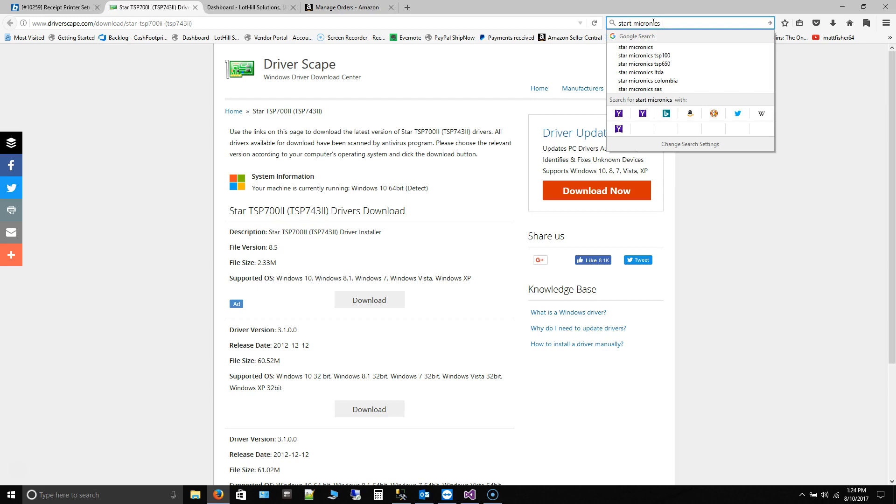
click(51, 6)
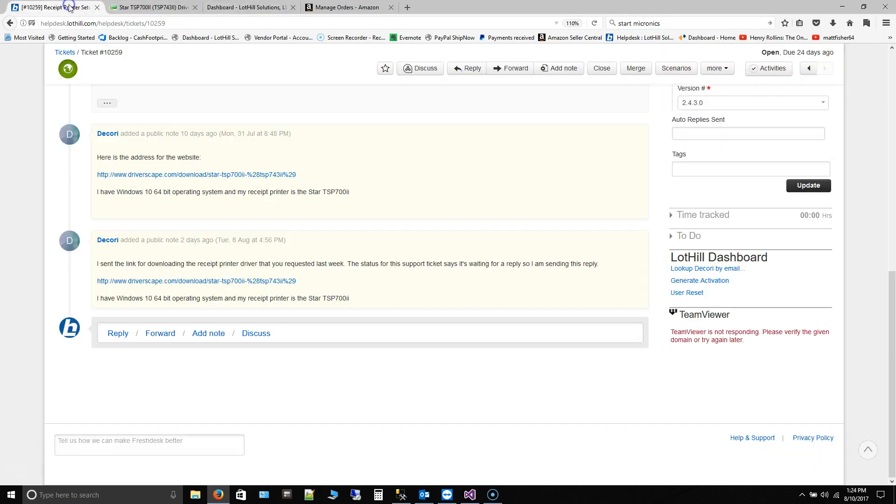
scroll(up, 3)
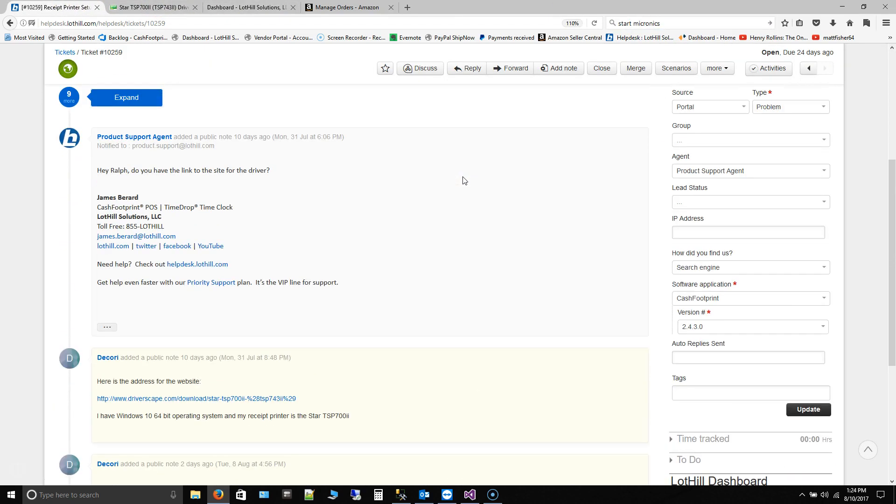
mouse_move(582, 43)
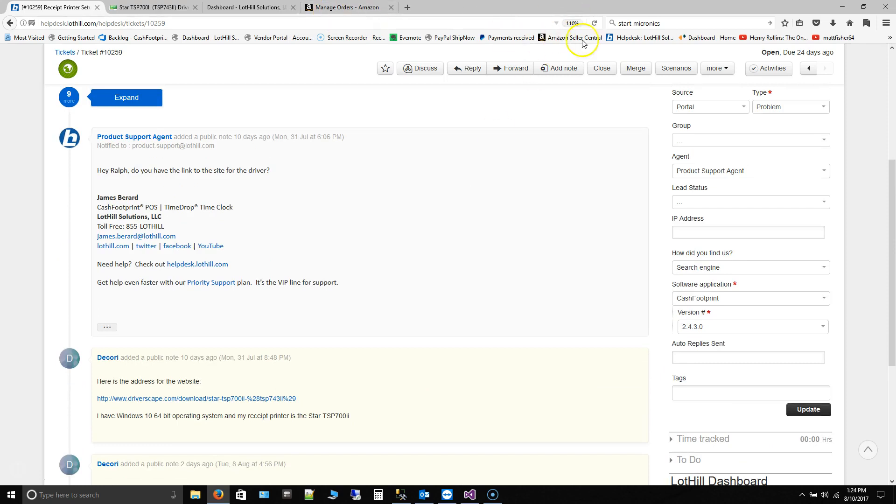
click(686, 22)
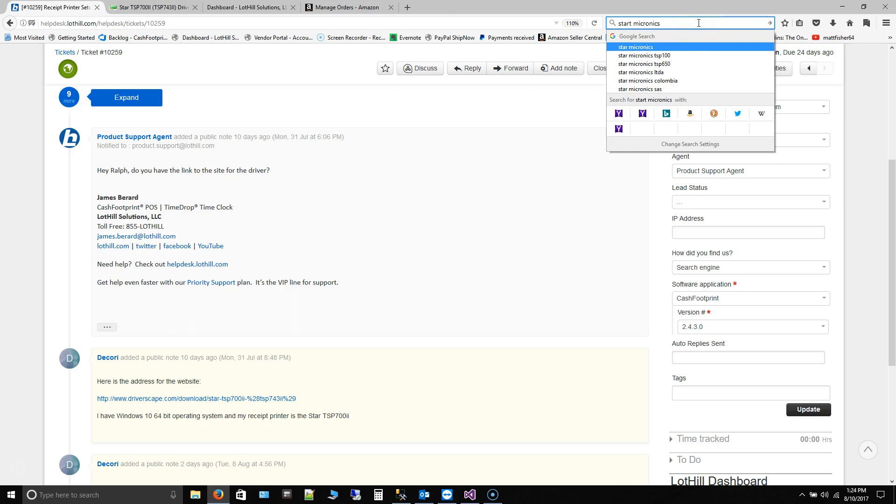
Search Google for 'start micronics tsp 700ii' and load the Star Micronics TSP700II product page's download options
text(tsp 700i)
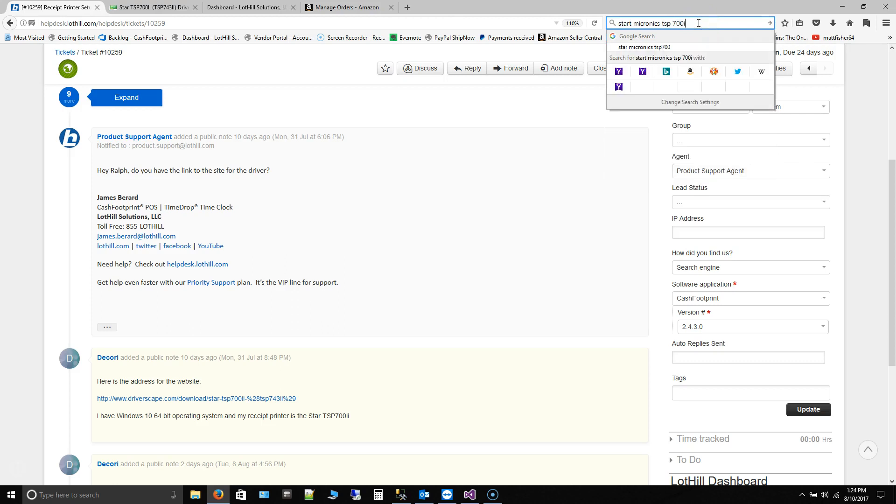
key(Return)
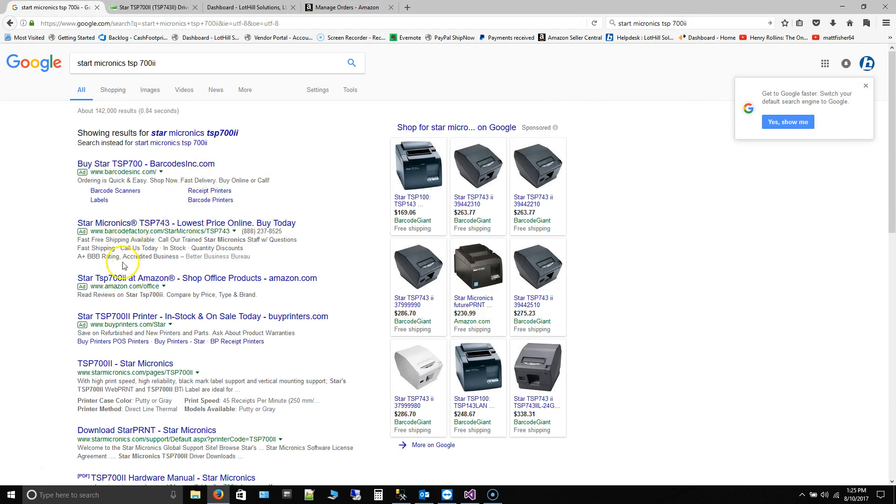
mouse_move(138, 377)
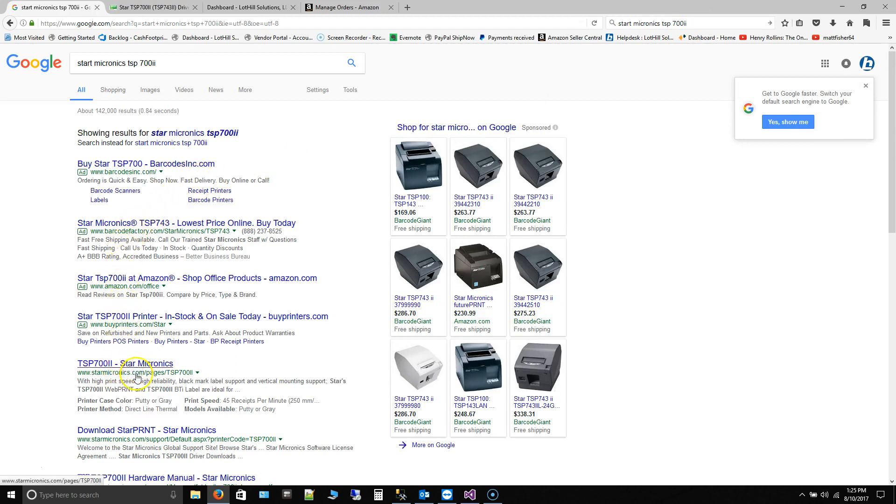
click(124, 364)
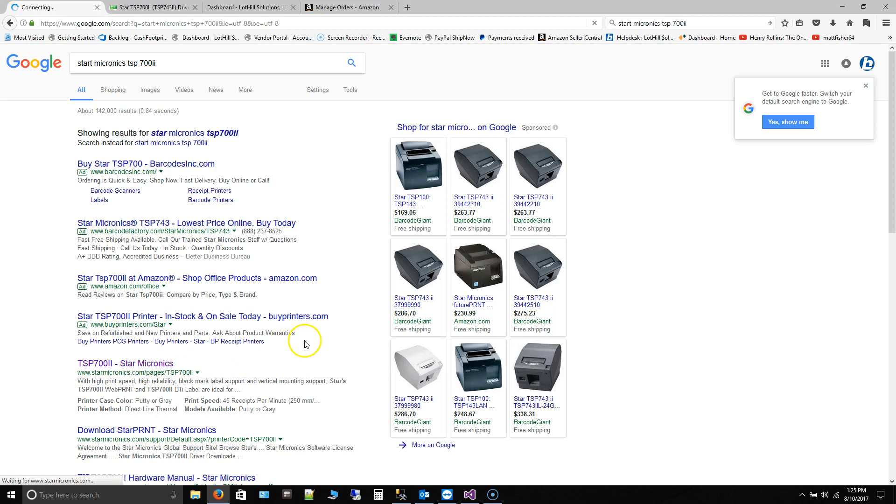
click(124, 363)
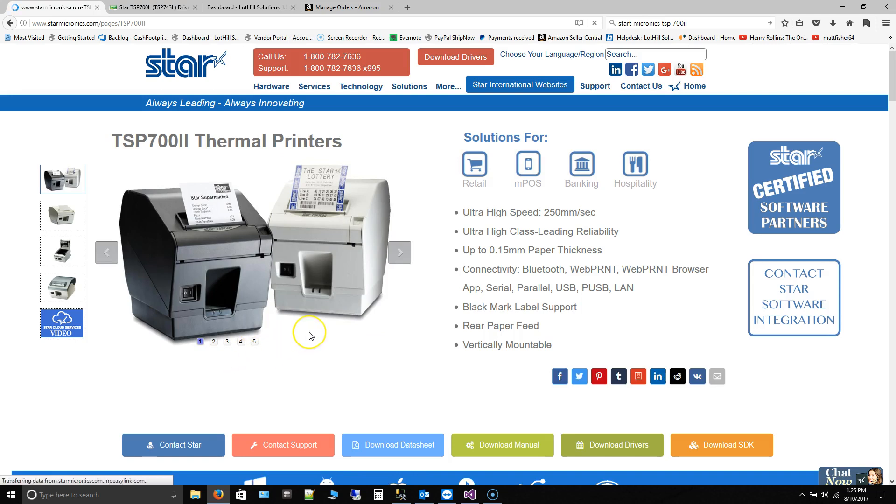
scroll(down, 3)
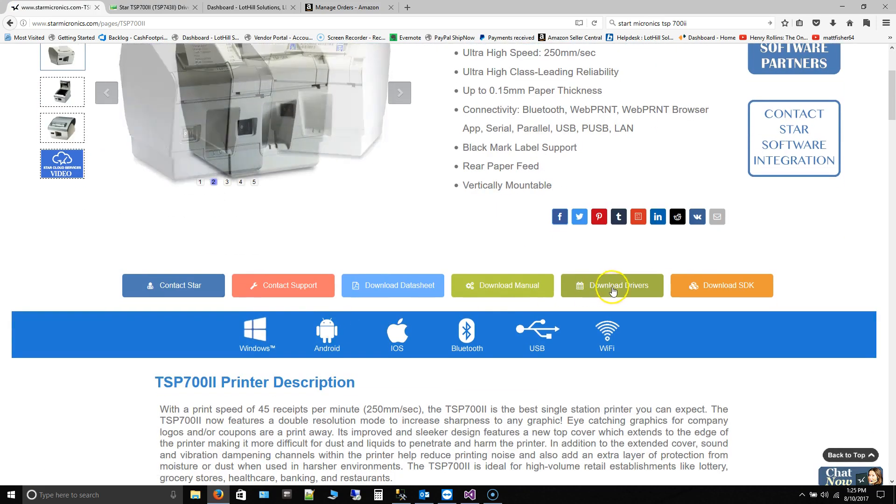
On the driver downloads page, filter Product Type to Thermal and Printer Family to TSP700II
click(612, 286)
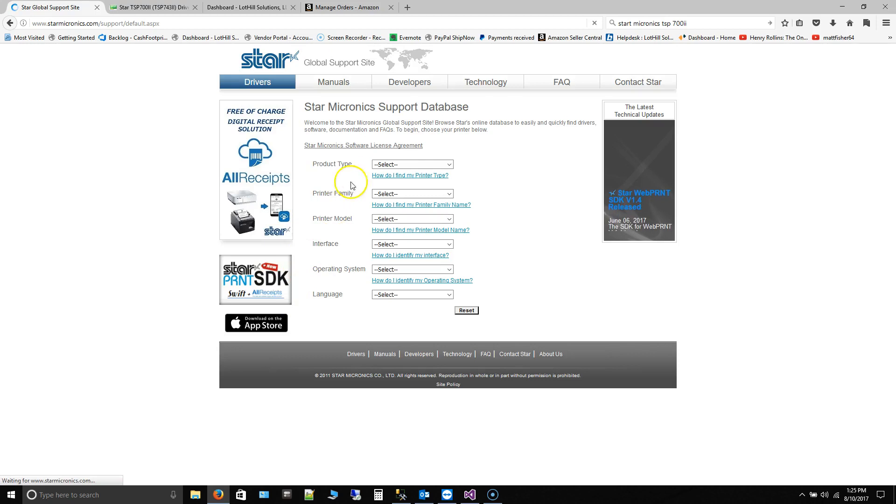
click(412, 165)
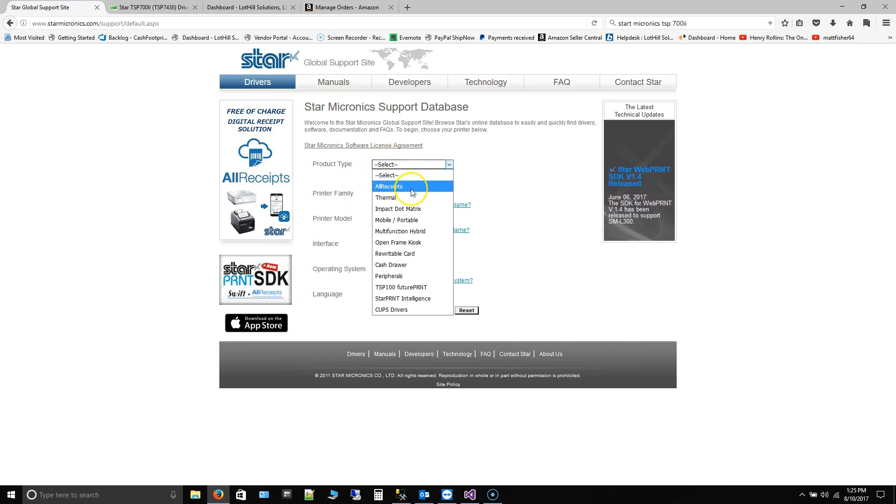
mouse_move(400, 242)
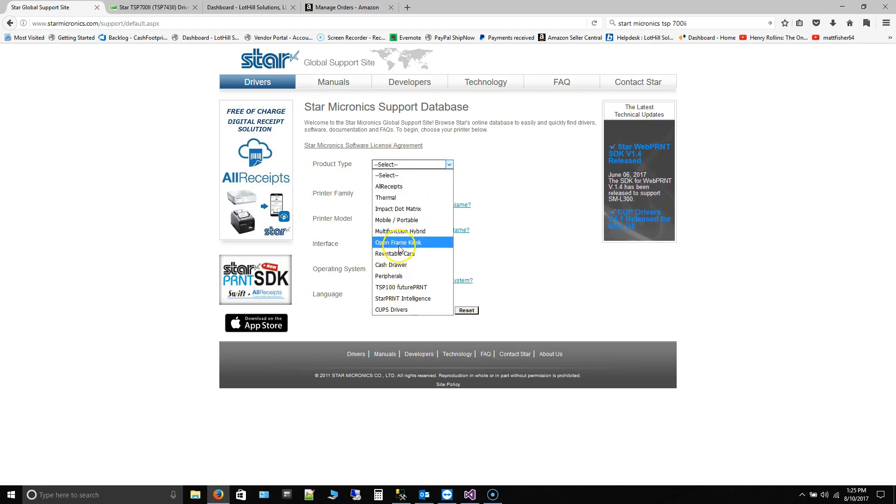
mouse_move(387, 198)
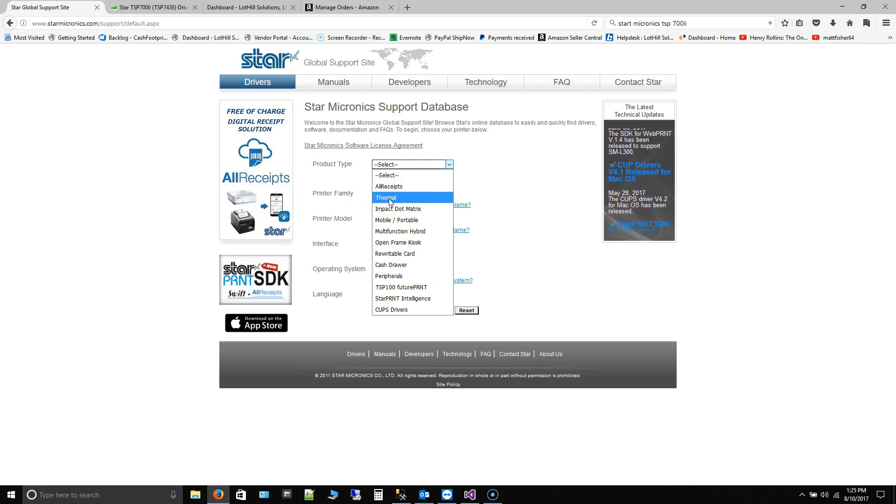
click(385, 197)
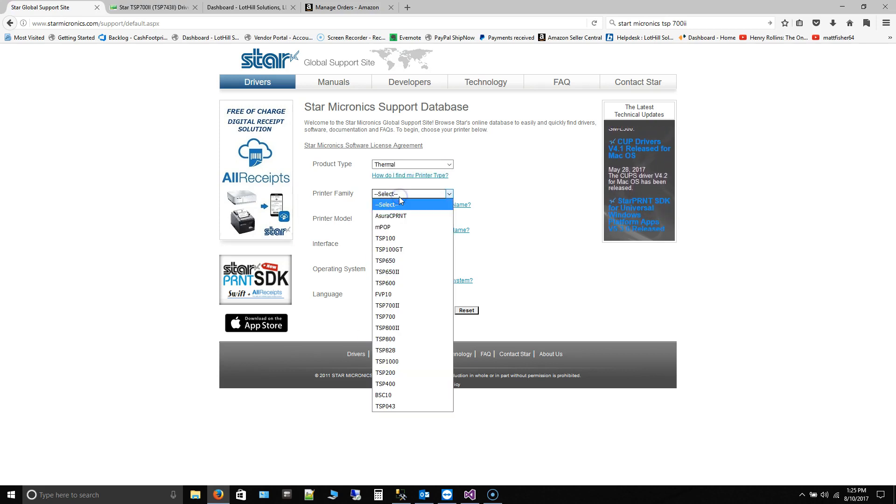
click(387, 305)
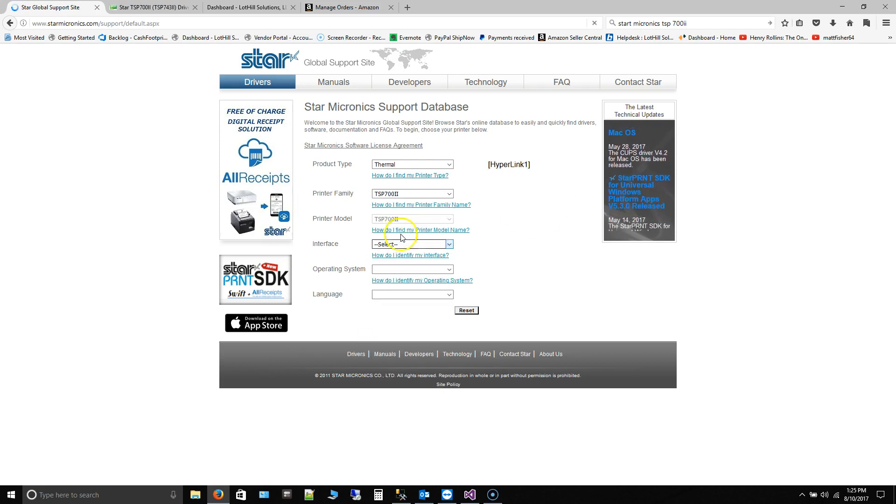
Set Interface to USB / PoweredUSB and Operating System to Windows to list the drivers
click(411, 244)
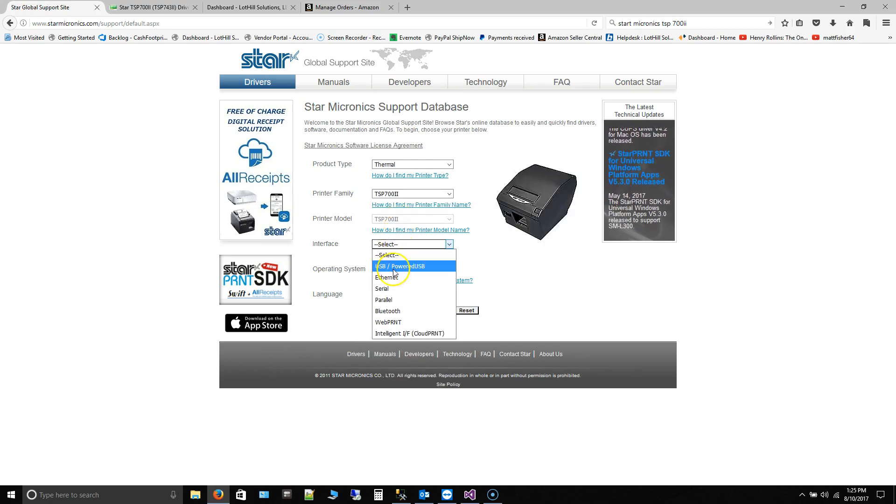
click(401, 266)
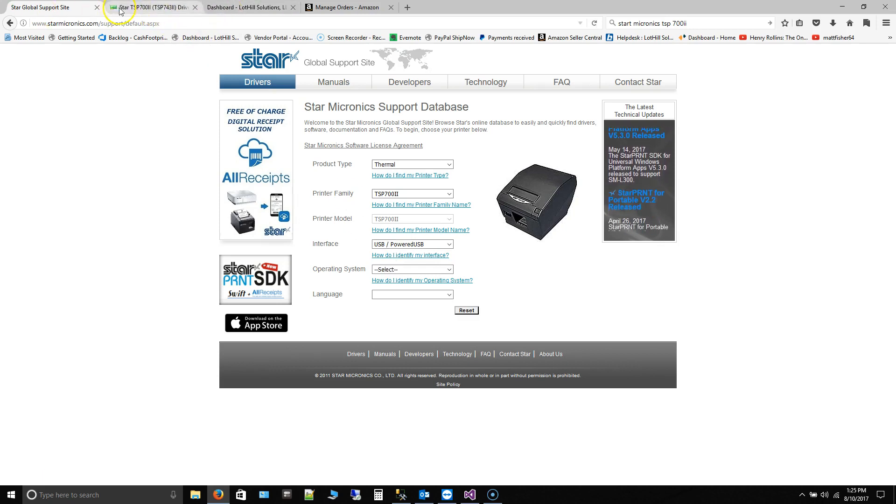
click(145, 6)
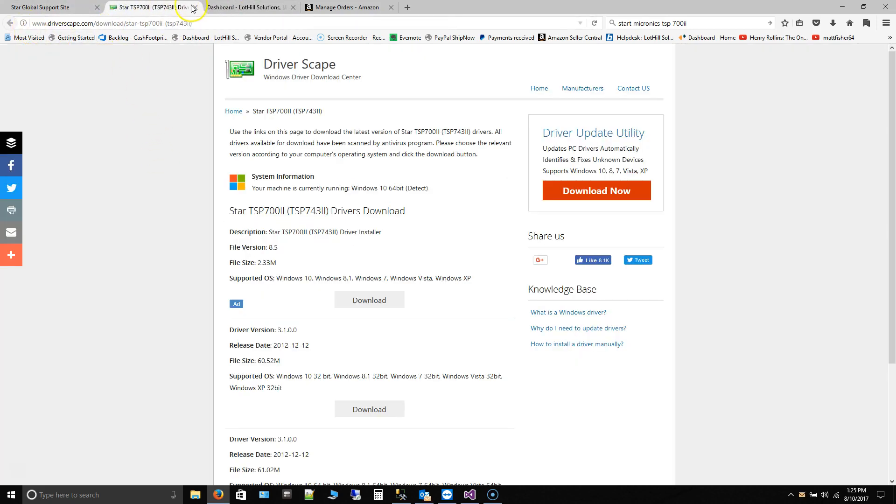
click(43, 6)
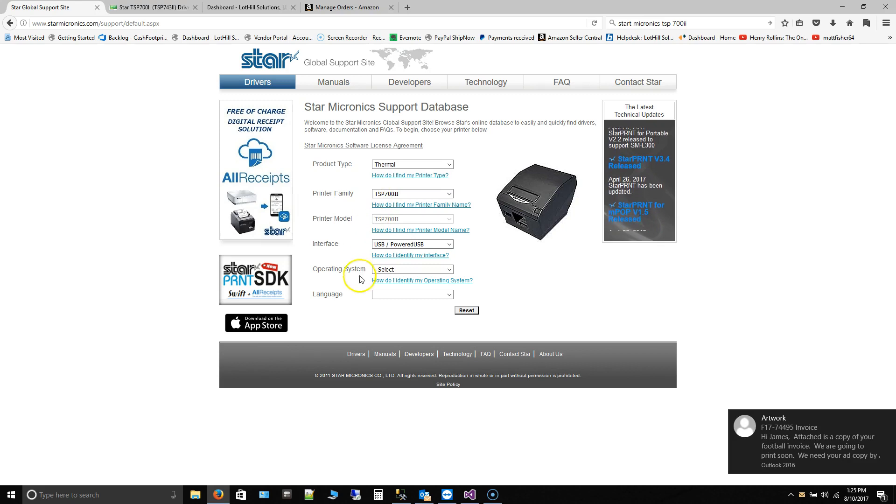
click(411, 269)
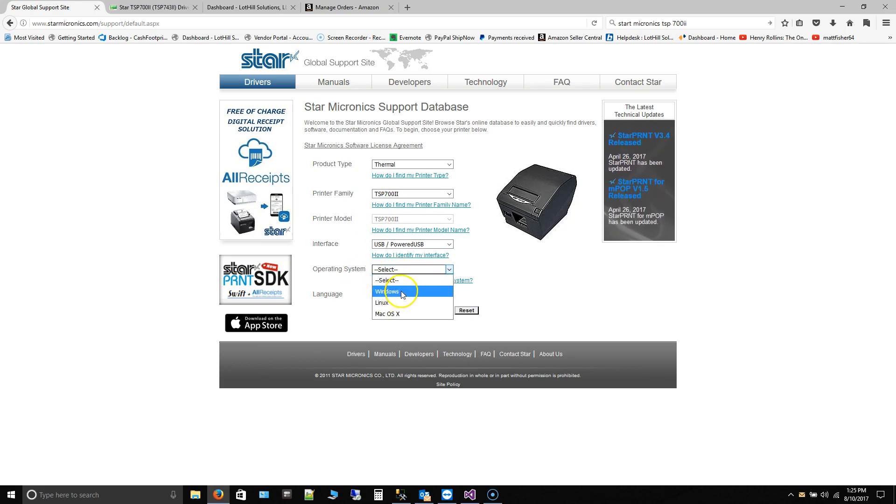
click(387, 291)
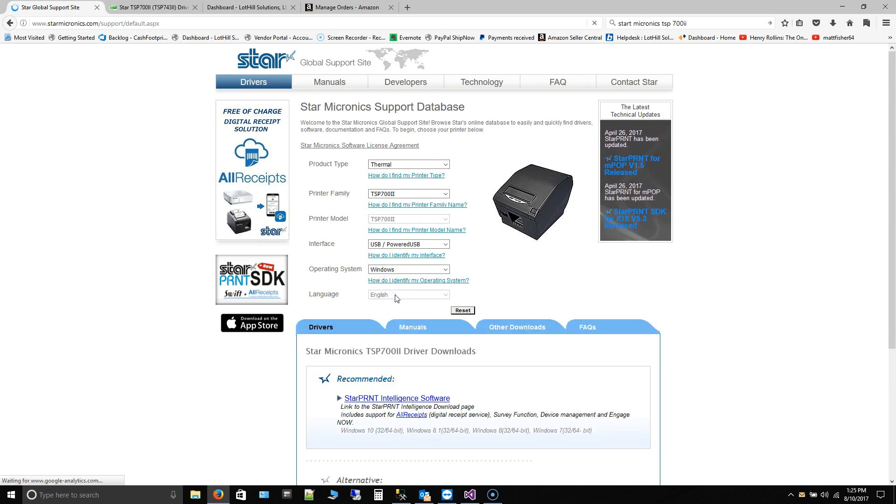
From the StarPRNT Intelligence Software page, download StarPRNT V3.4 Lite for 64-bit Windows
scroll(down, 3)
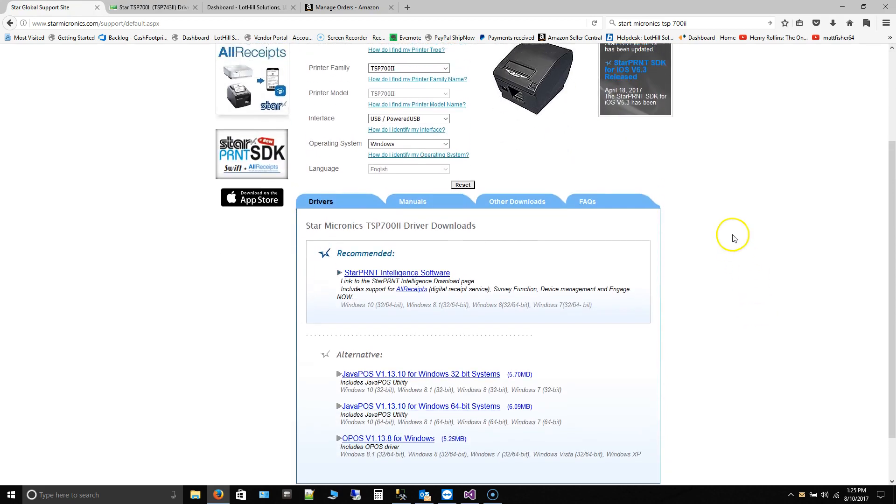
scroll(up, 3)
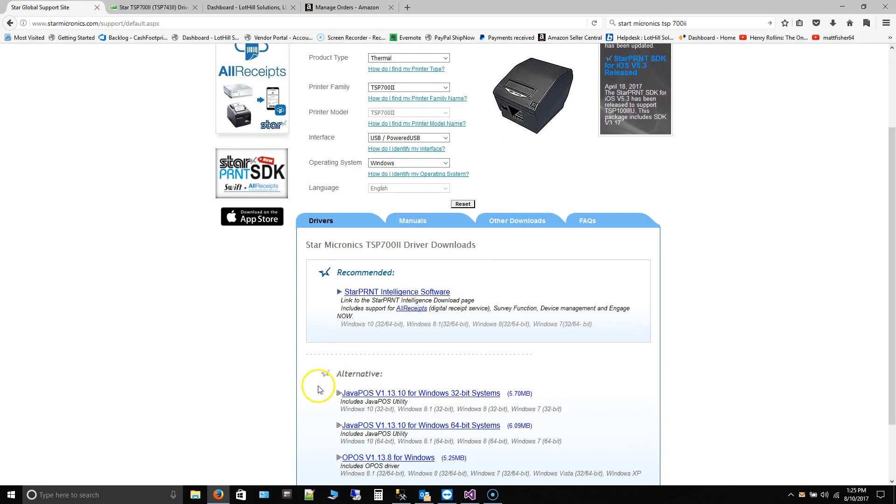
scroll(down, 3)
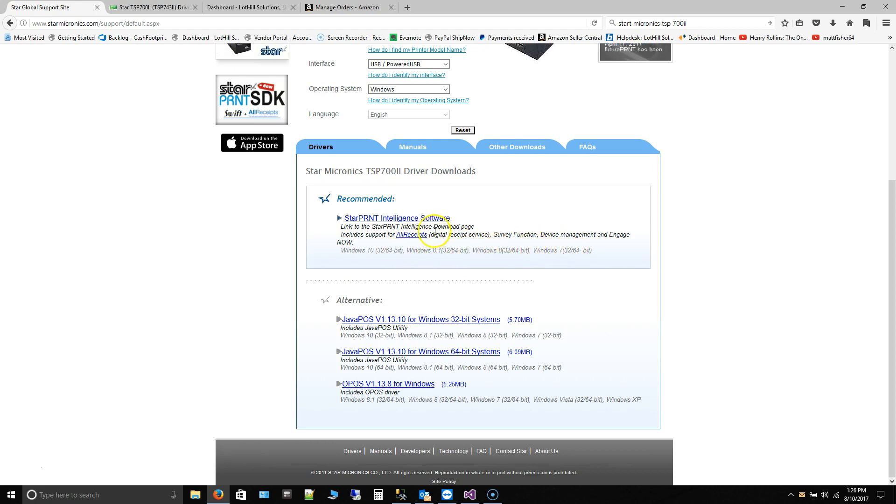
click(381, 218)
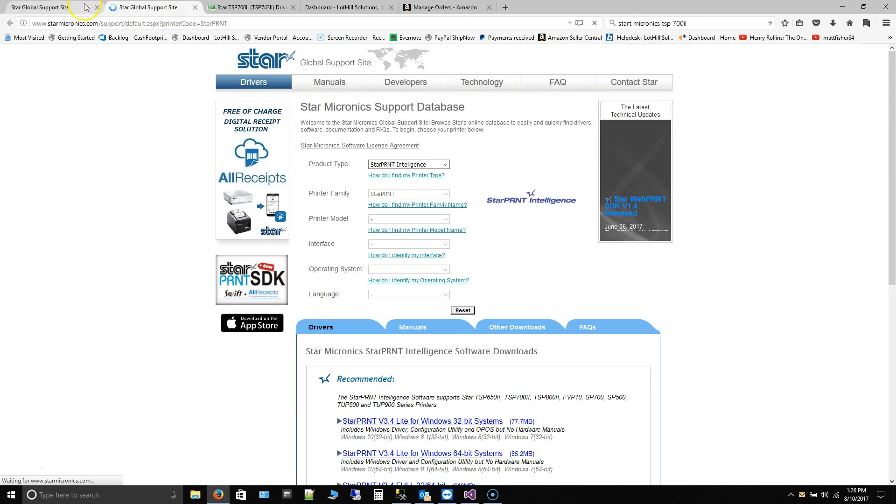
scroll(down, 3)
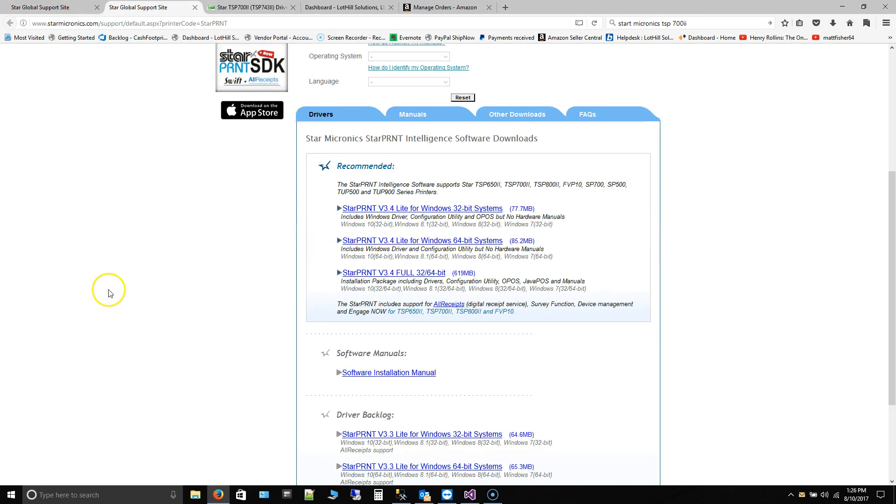
mouse_move(440, 241)
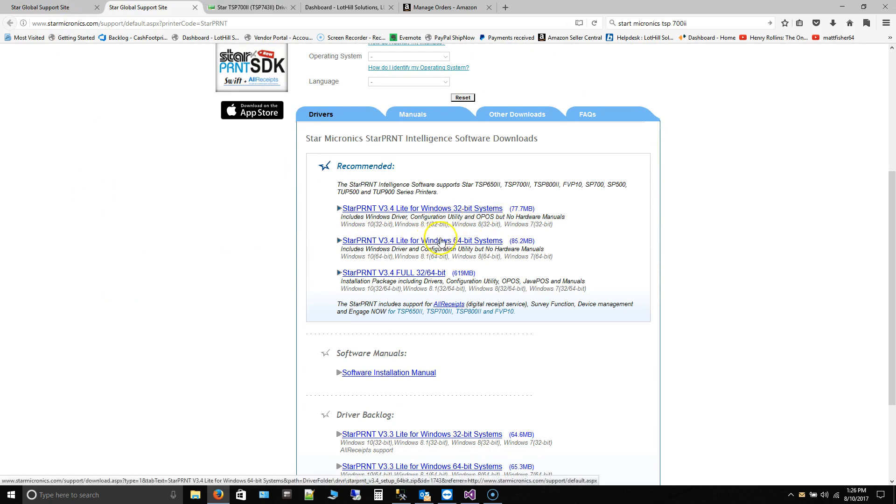
mouse_move(490, 215)
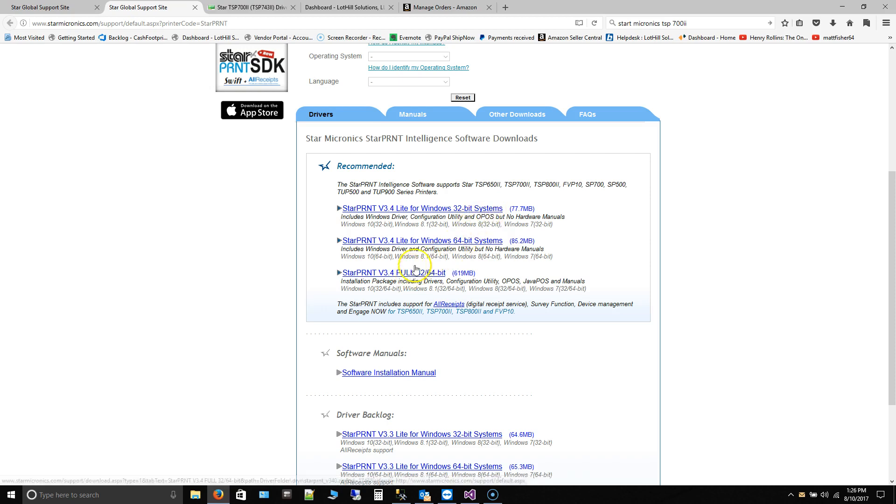
mouse_move(450, 225)
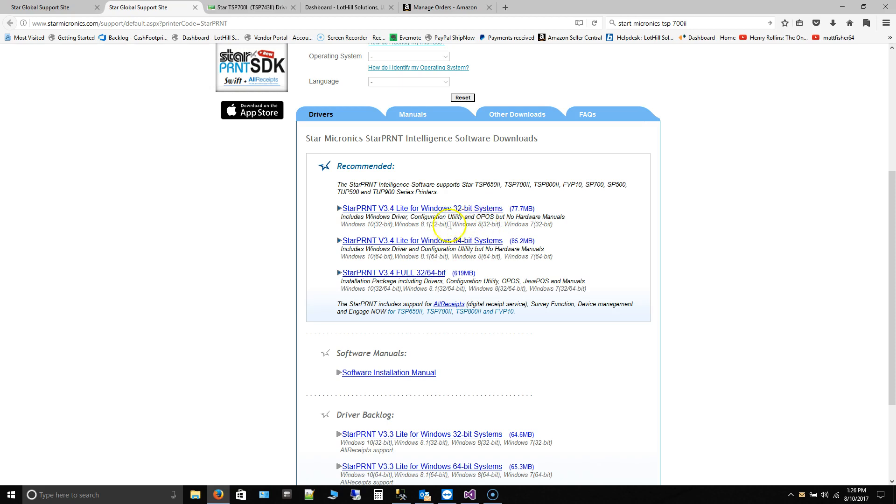
mouse_move(410, 277)
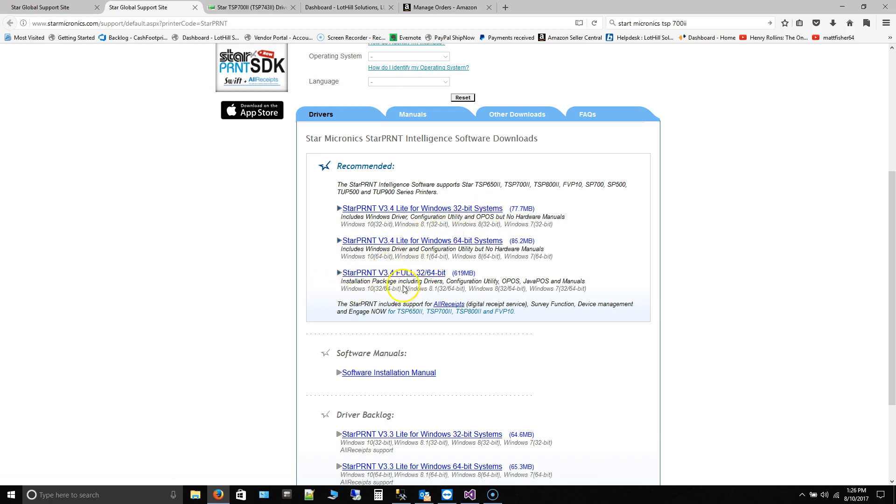
mouse_move(452, 286)
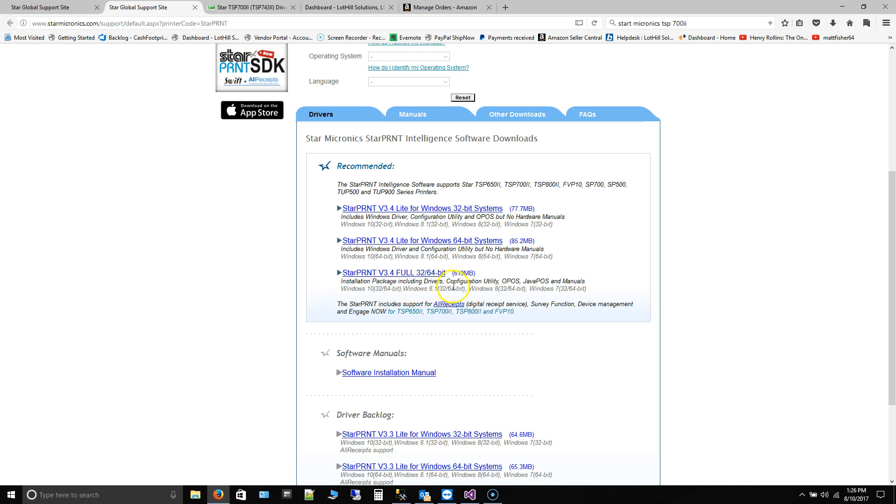
mouse_move(555, 286)
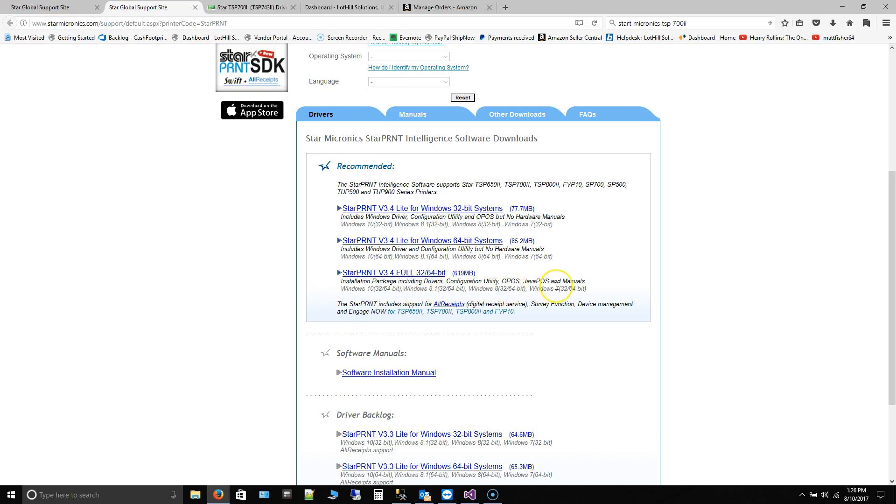
mouse_move(426, 284)
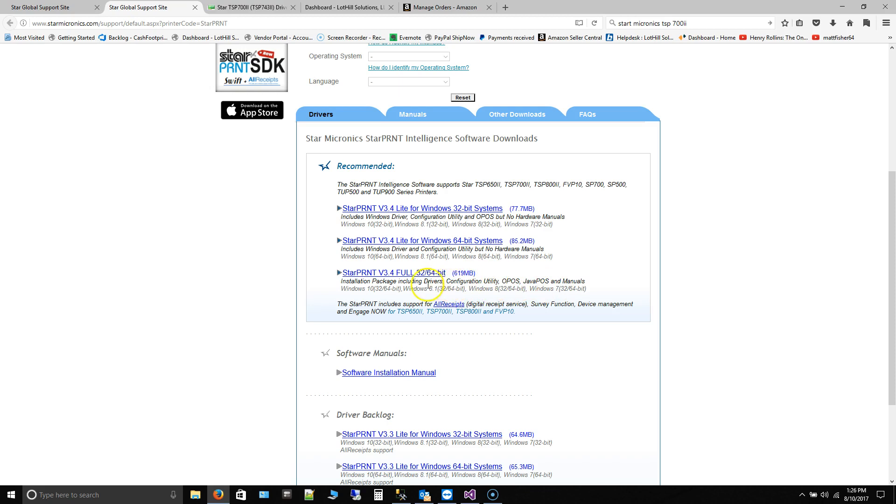
mouse_move(431, 251)
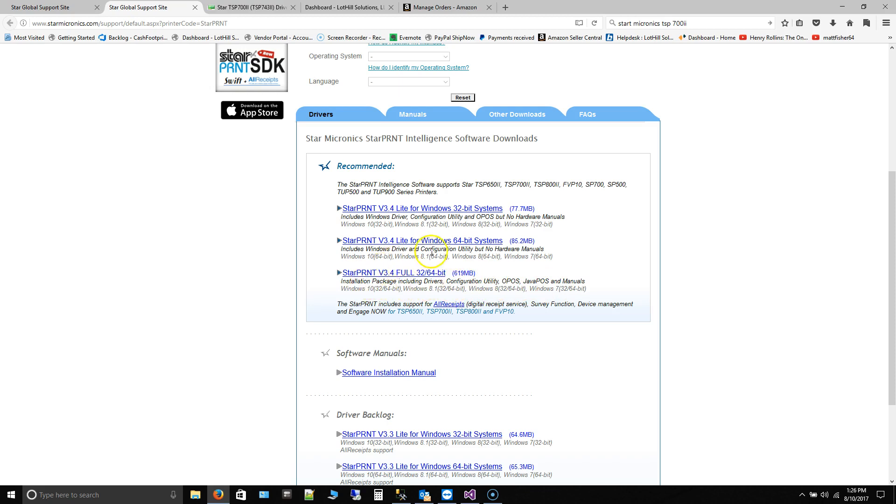
click(421, 240)
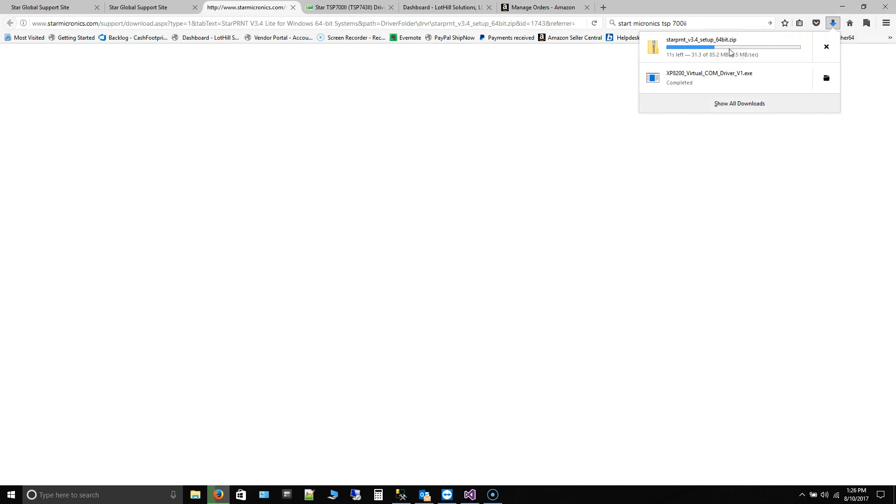
Watch the zip download finish and open the downloaded starprnt archive
click(137, 7)
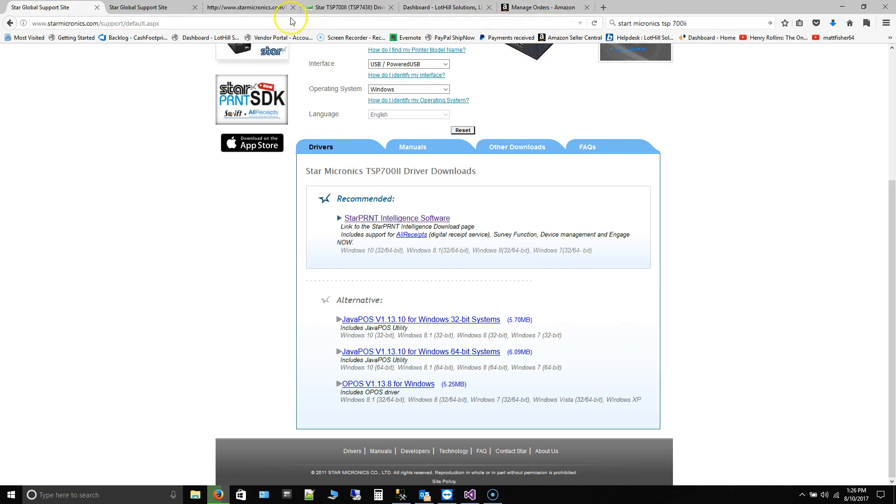
click(833, 22)
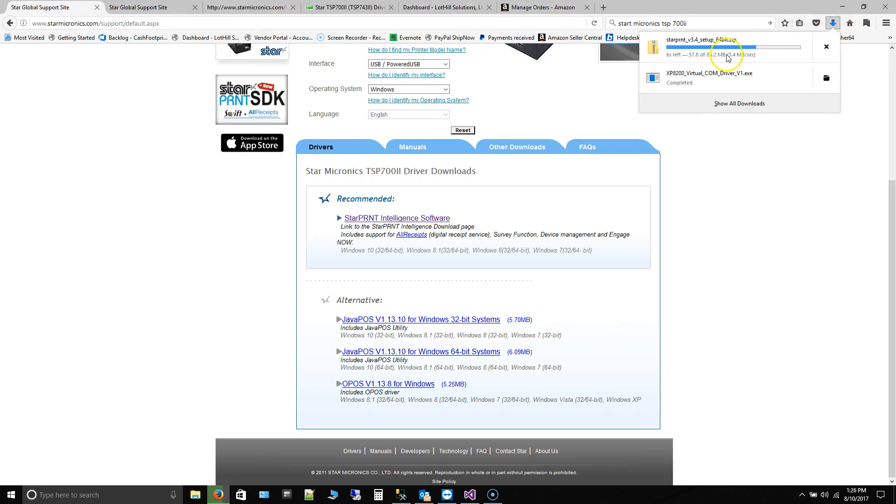
mouse_move(235, 57)
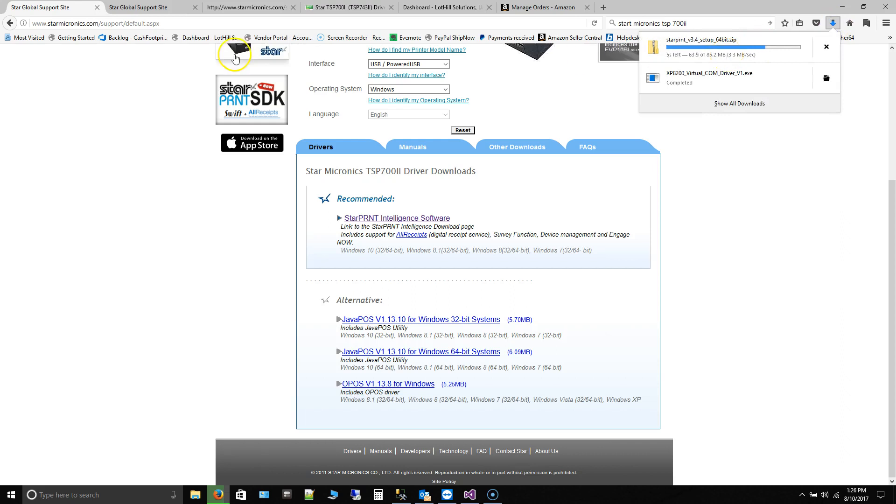
click(146, 7)
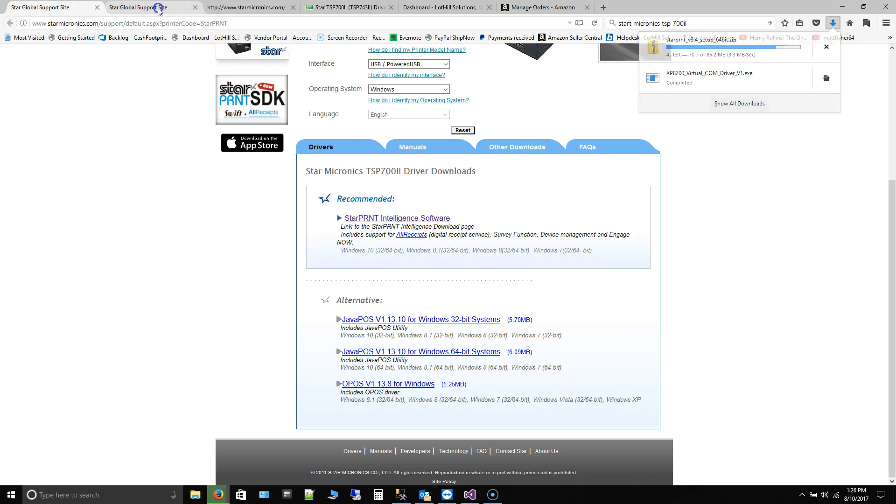
click(397, 218)
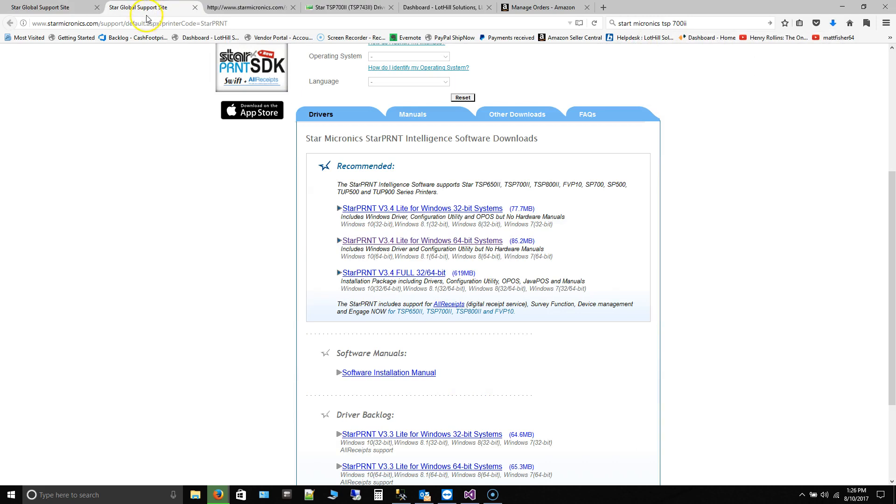
scroll(up, 3)
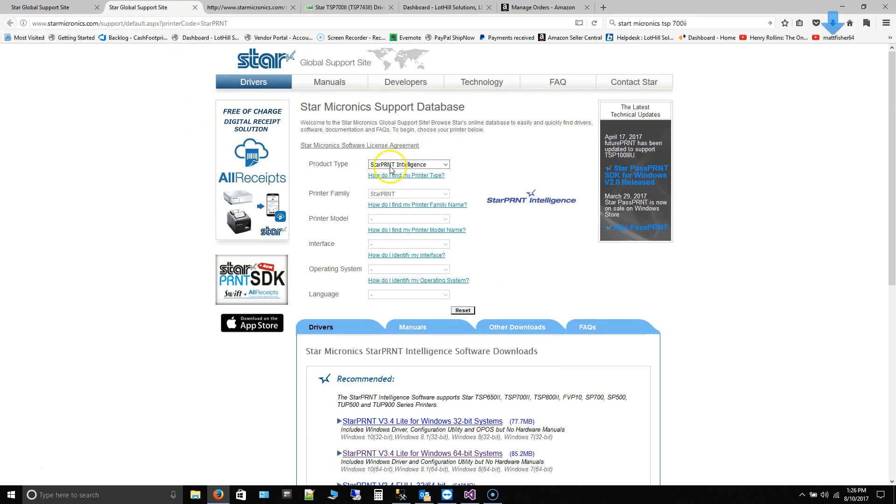
click(830, 23)
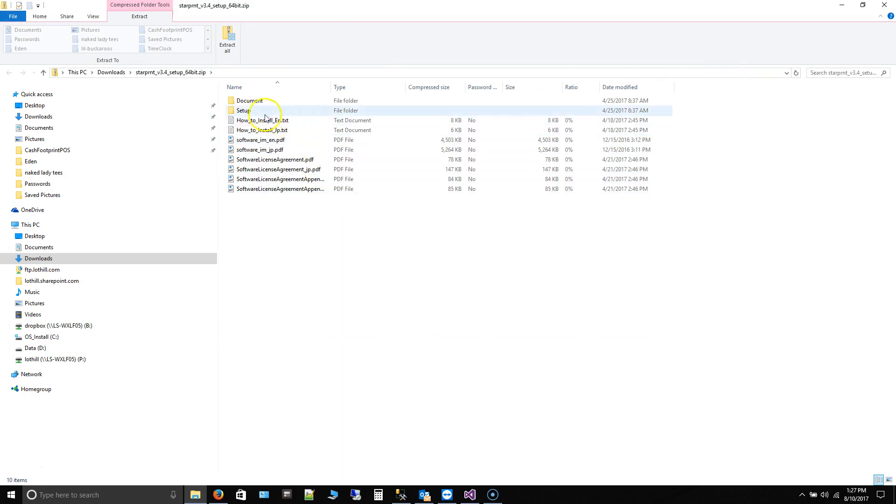
Extract the starprnt_v3.4_setup_64bit zip into Downloads and reach Setup.exe in its Setup folder
double_click(243, 110)
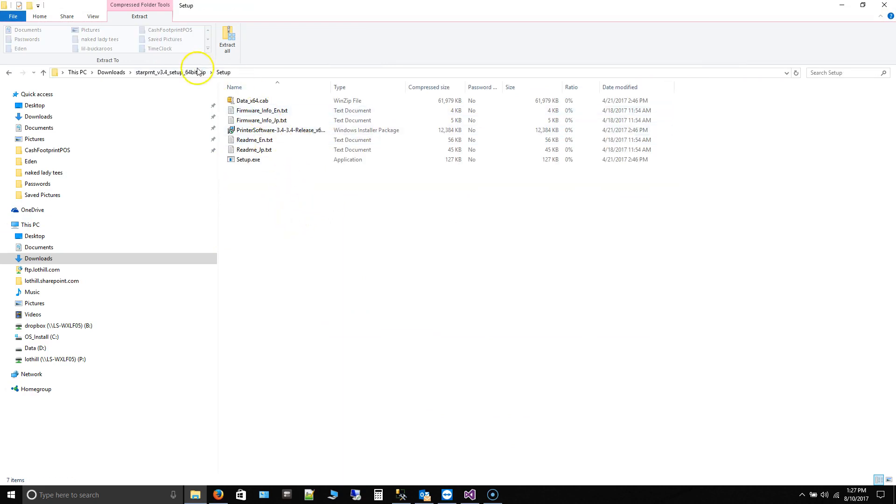
click(226, 40)
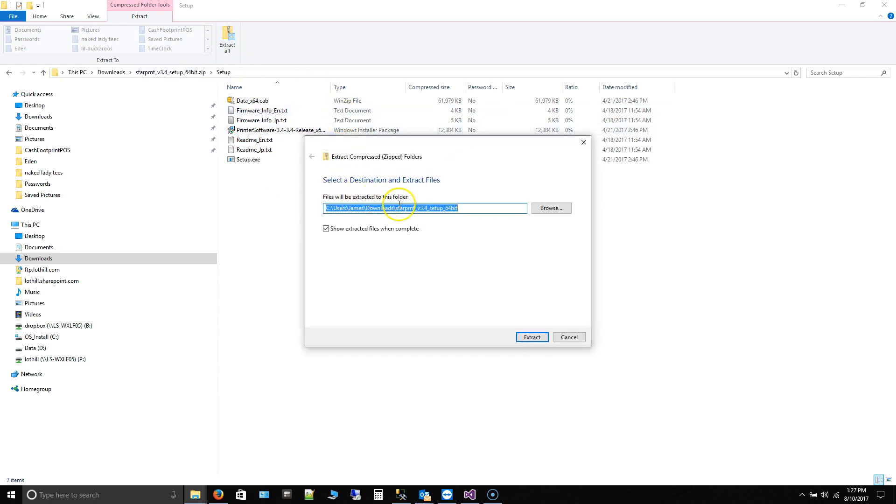
mouse_move(458, 257)
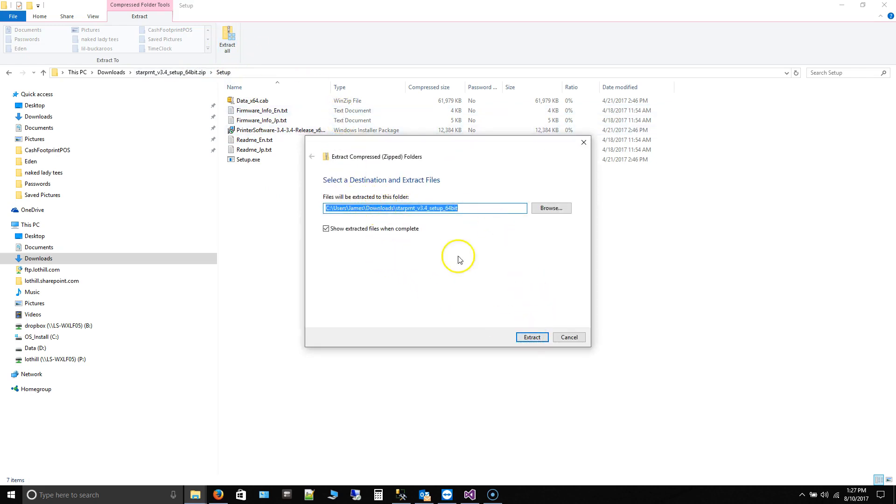
click(531, 337)
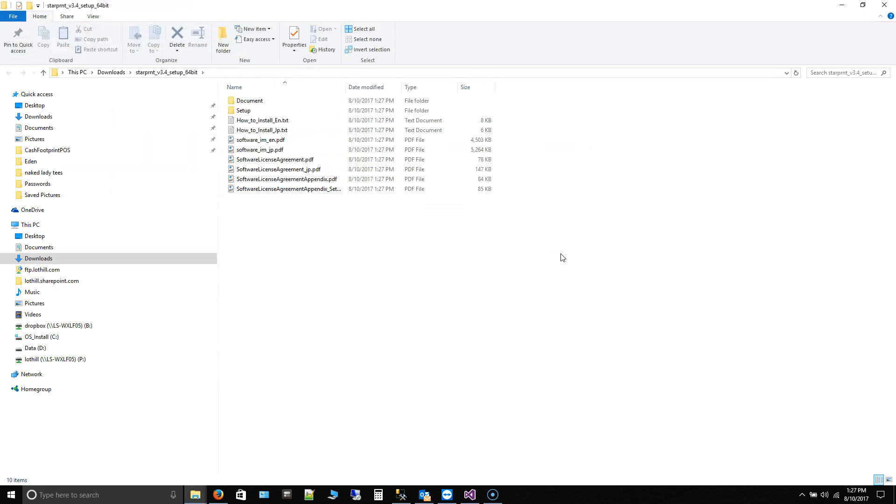
double_click(243, 110)
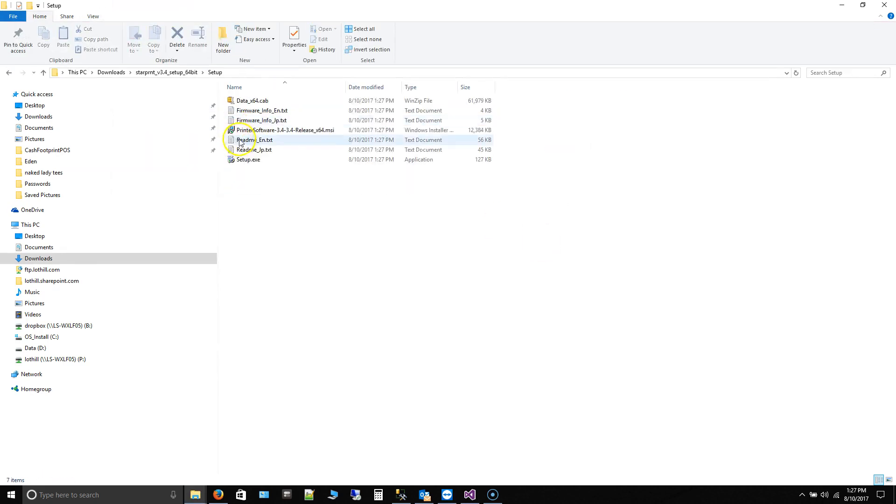
click(248, 160)
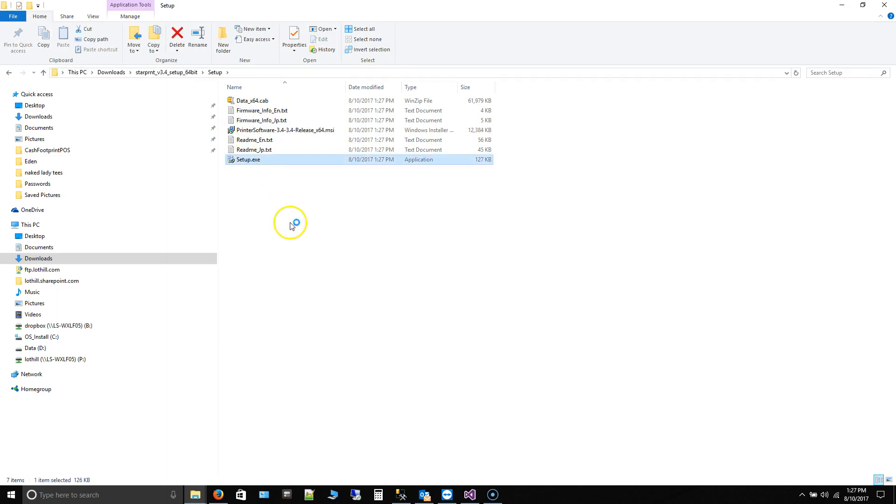
mouse_move(288, 131)
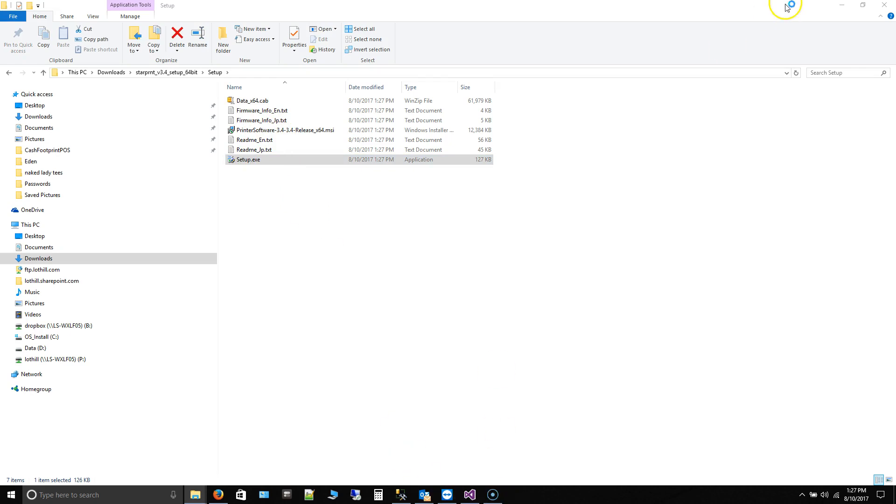
mouse_move(846, 7)
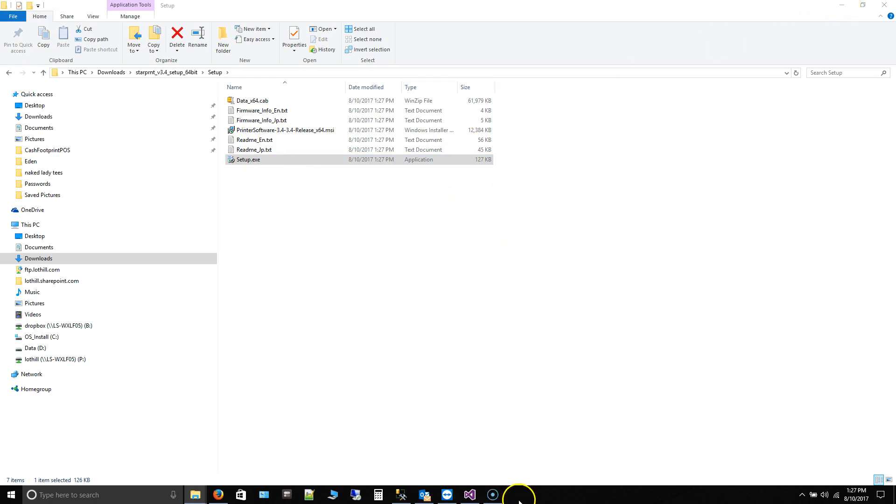
mouse_move(196, 495)
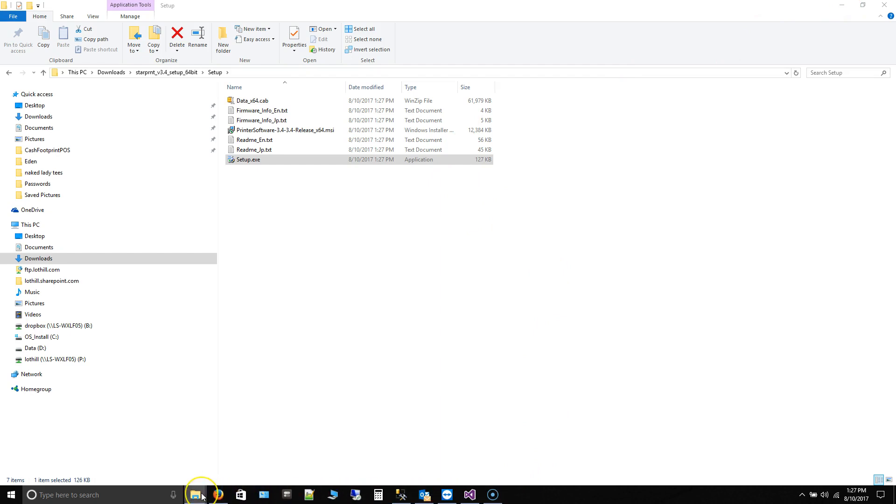
Run Setup.exe with the licence accepted and Launch Star Cloud Services Web site unticked, through to Ver3.4.0 completion
double_click(248, 160)
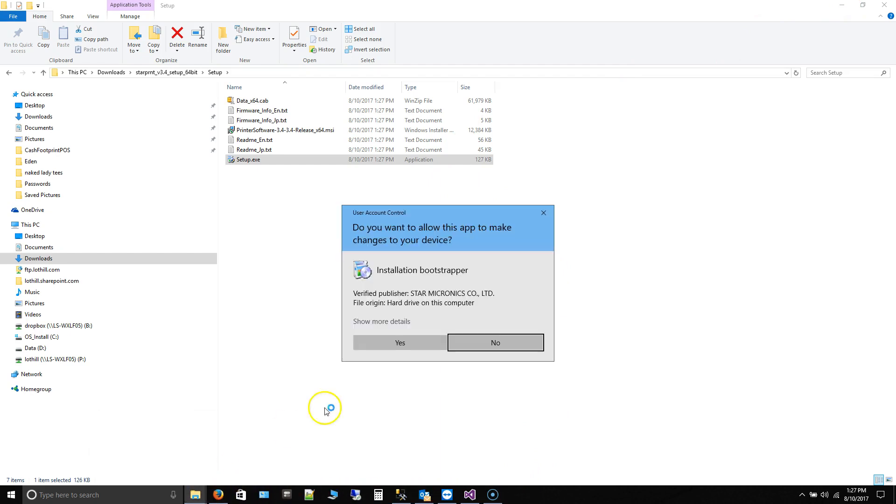
click(400, 343)
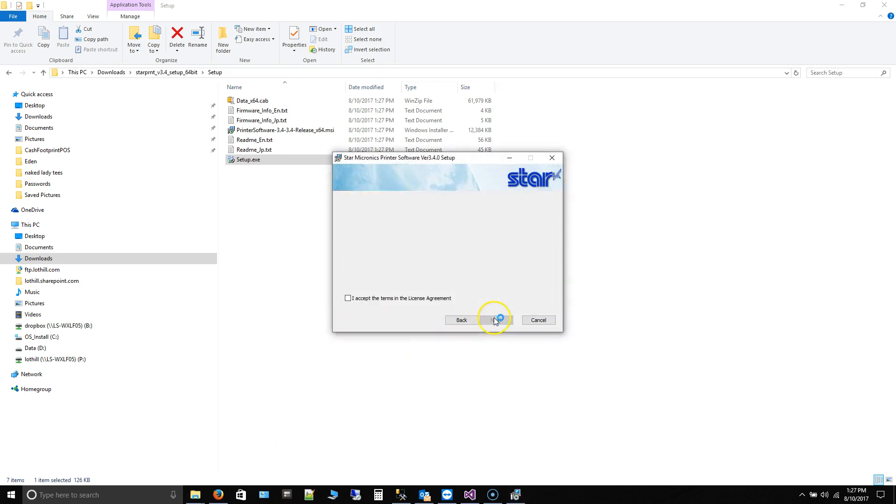
click(495, 320)
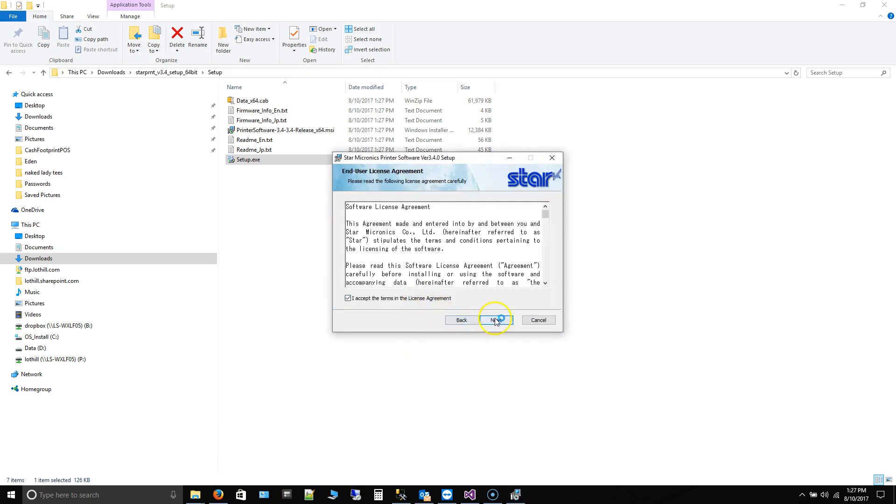
click(495, 319)
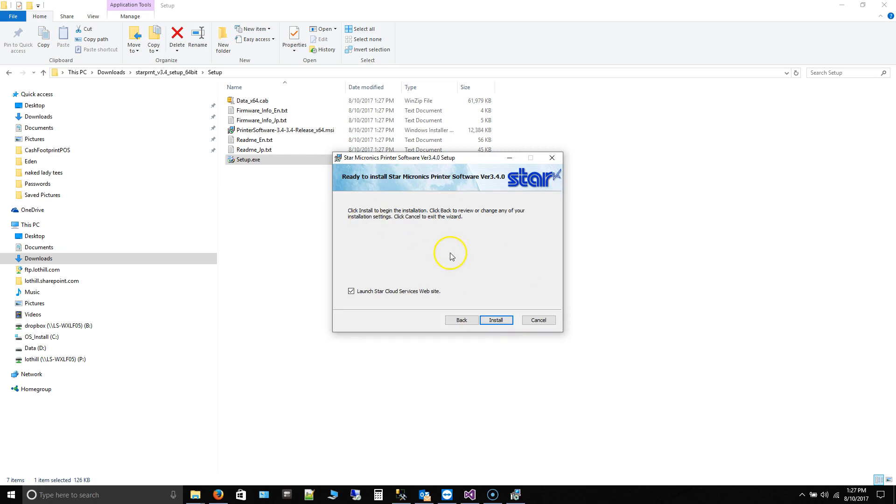
mouse_move(420, 294)
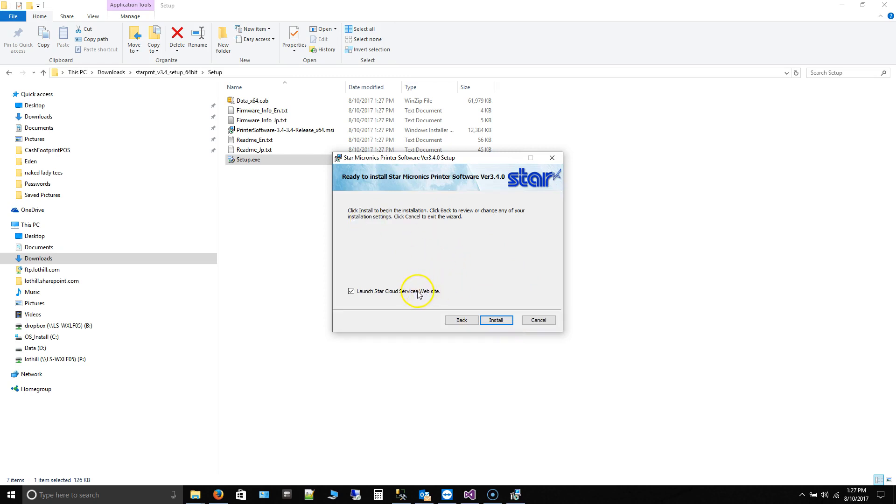
click(352, 292)
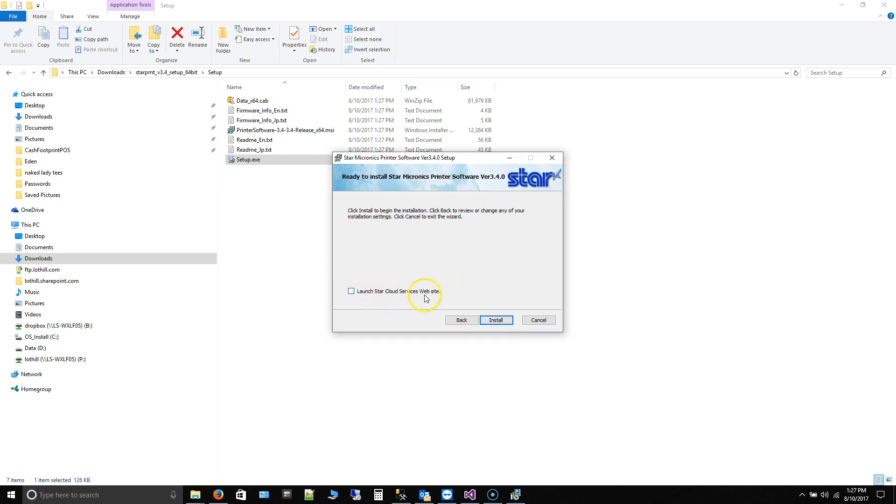
click(496, 320)
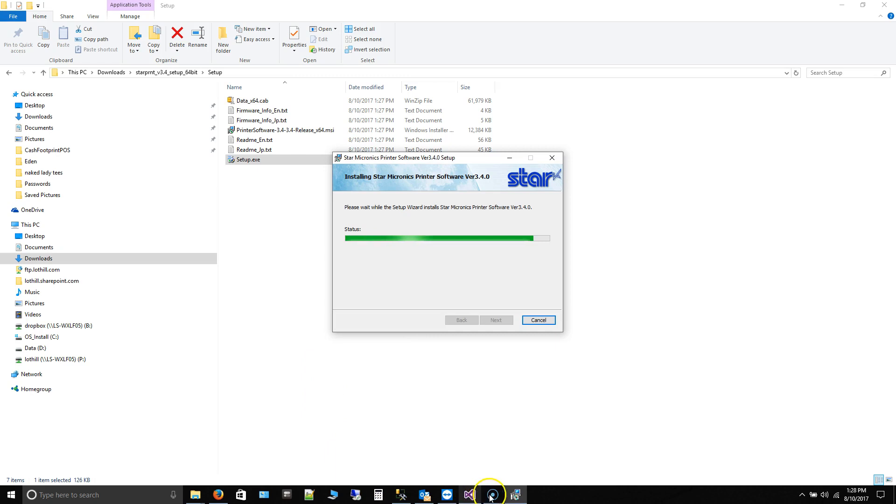
mouse_move(464, 301)
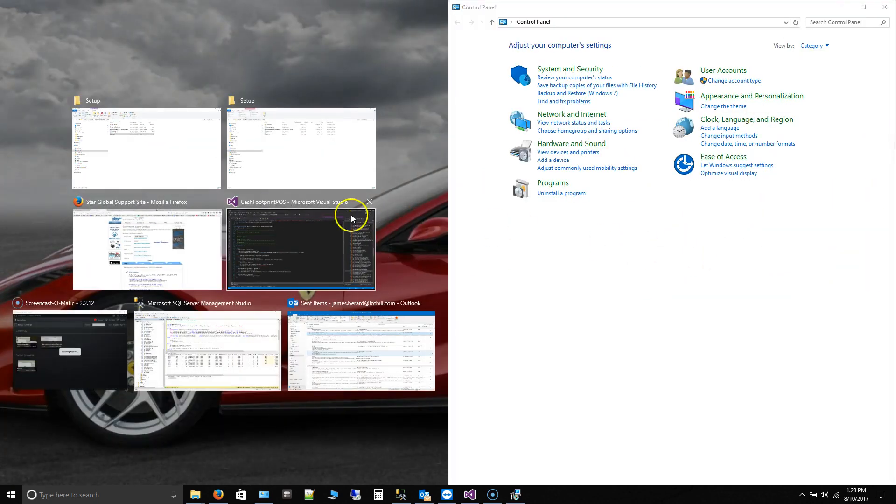
mouse_move(755, 12)
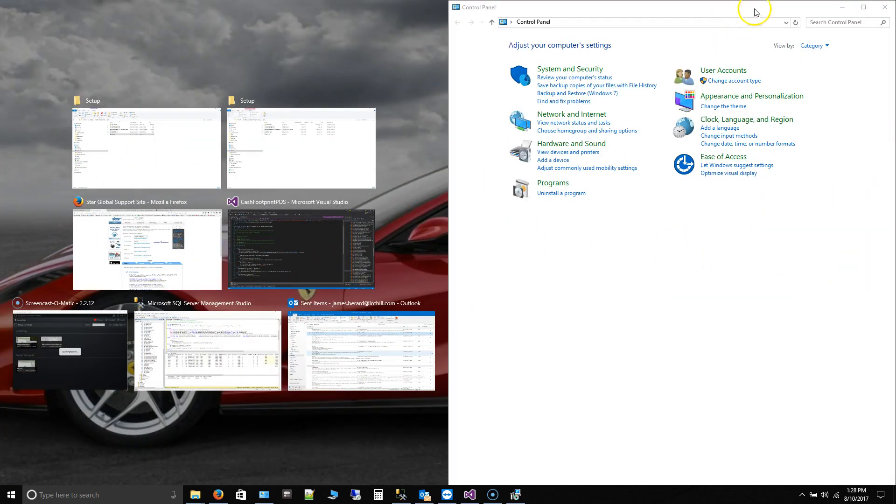
click(146, 148)
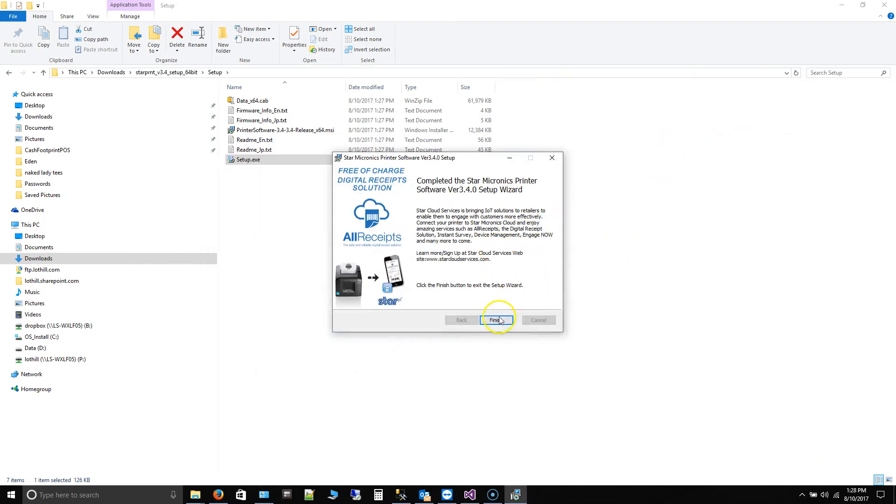
Finish the setup wizard and bring the Control Panel window forward
click(495, 321)
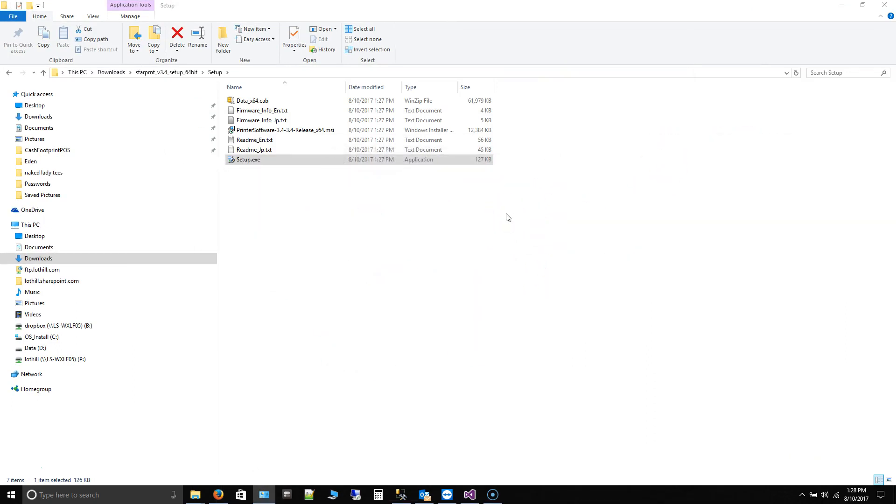
mouse_move(832, 10)
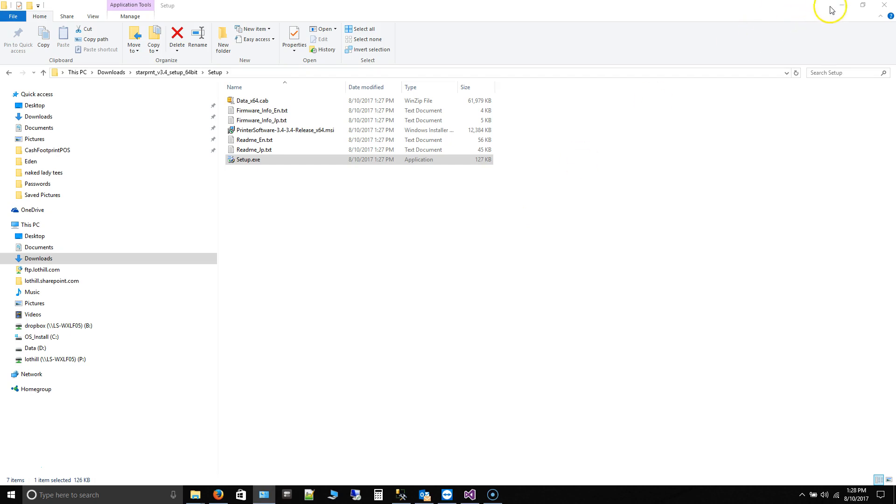
mouse_move(865, 7)
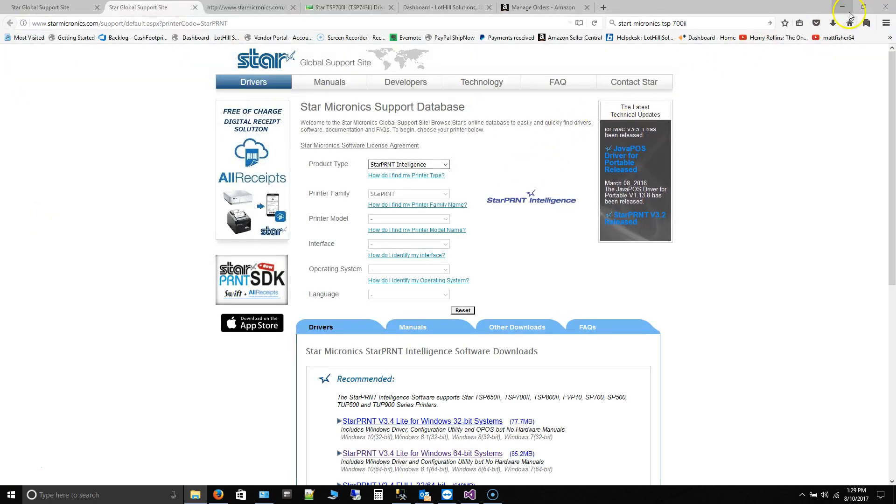
click(447, 494)
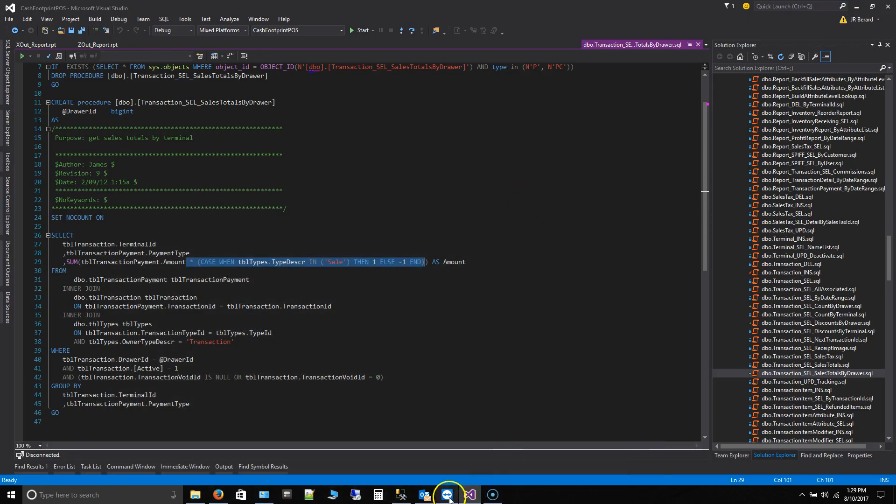
click(263, 495)
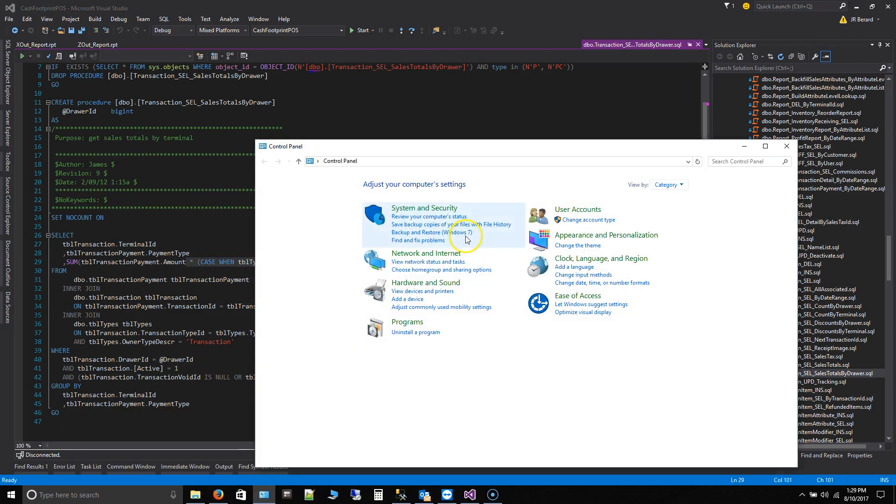
right_click(10, 494)
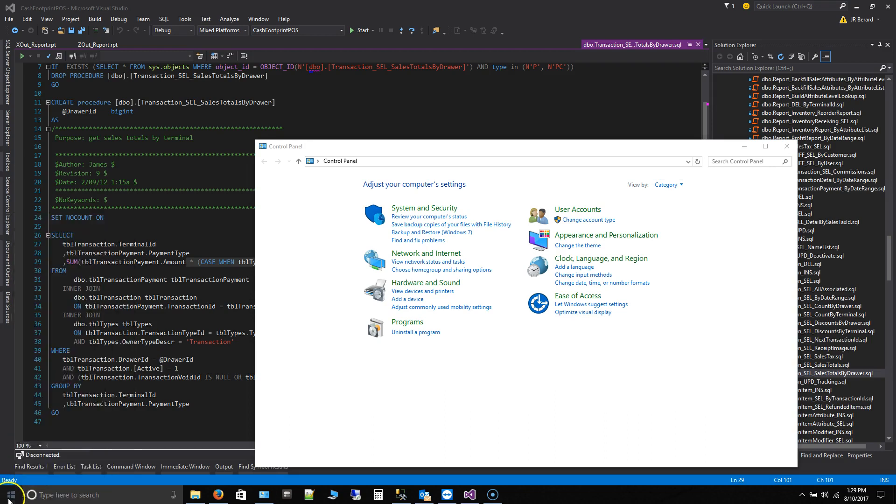
click(8, 495)
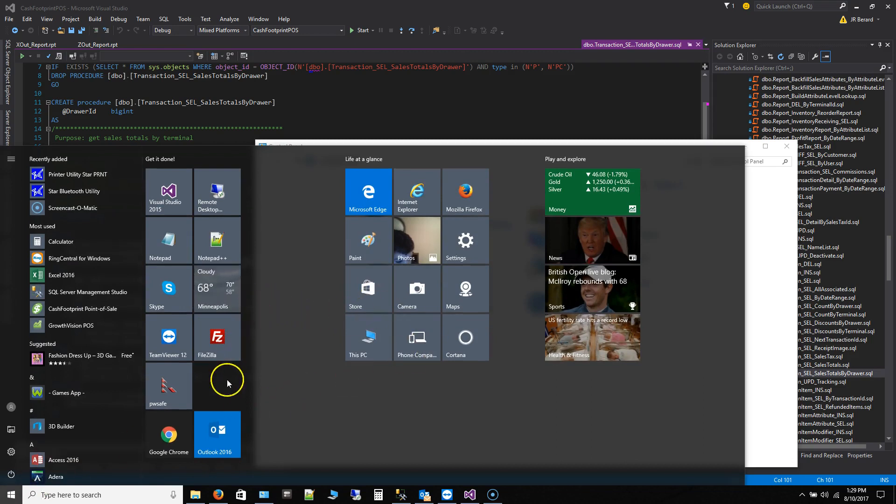
mouse_move(11, 493)
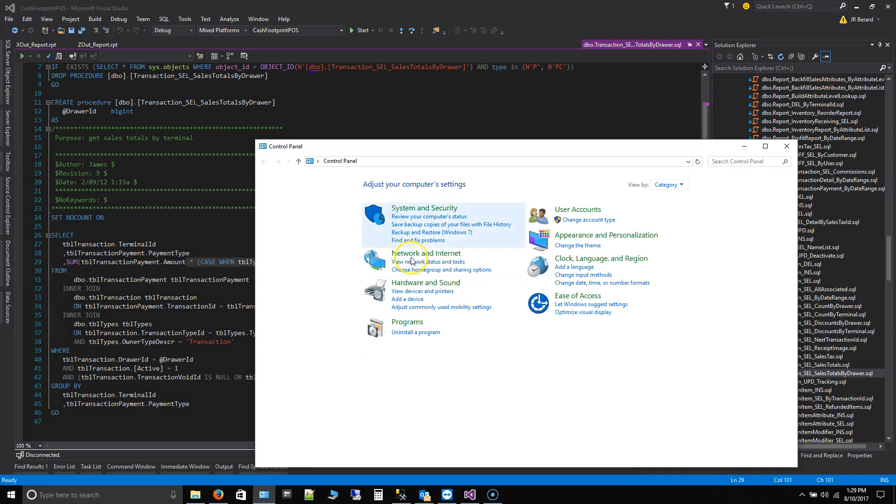
Show Devices and Printers, listing POS-X Thermal and EPSON TM-U220
click(422, 292)
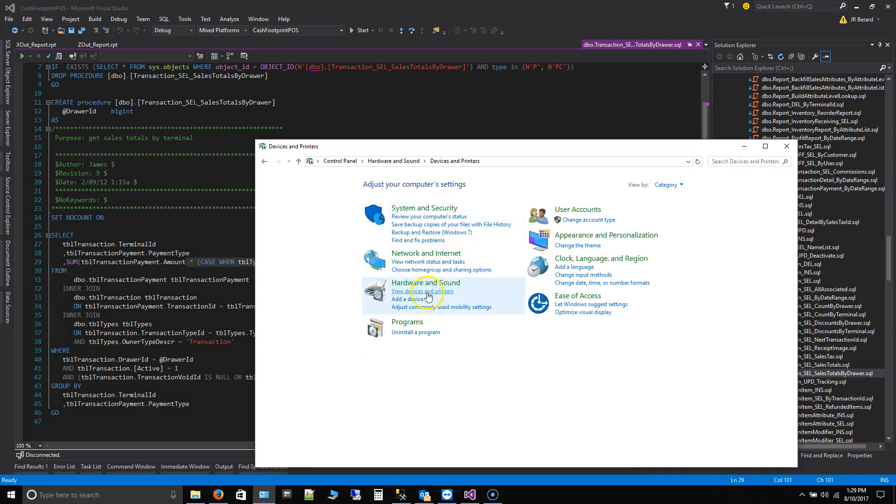
click(422, 292)
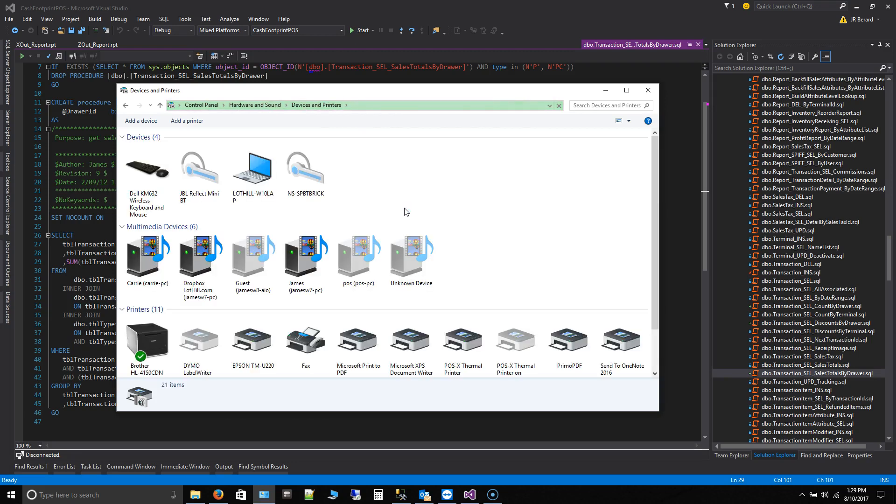
scroll(down, 3)
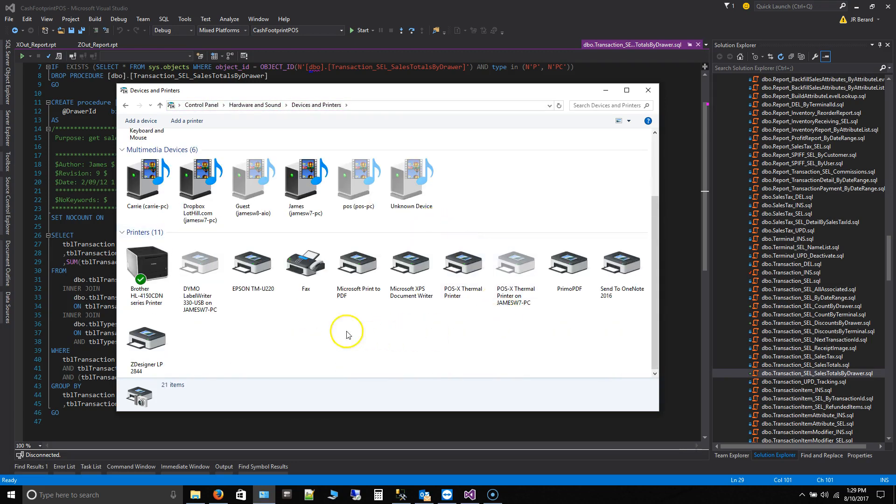
mouse_move(304, 334)
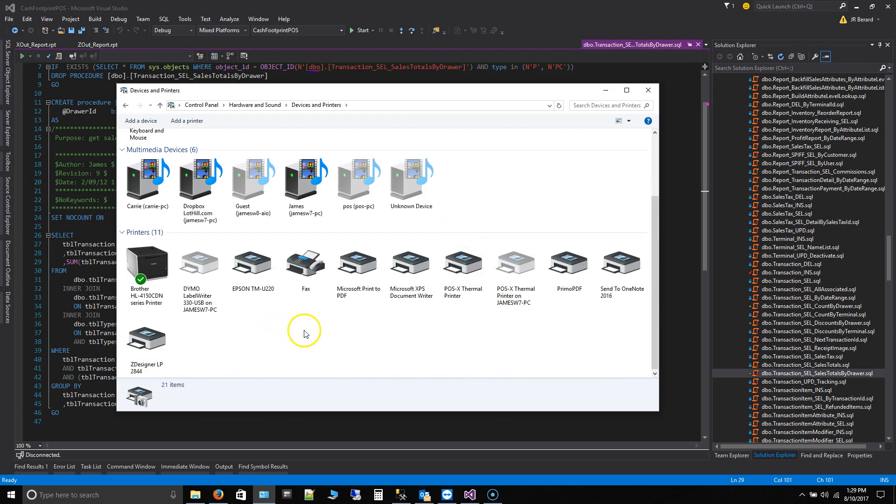
mouse_move(65, 428)
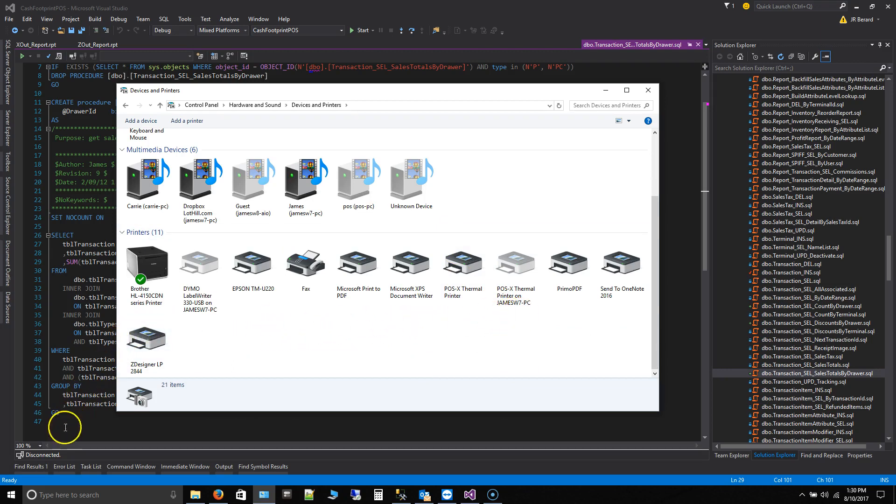
Scroll the Start menu app list to StarMicronics and expand it to reveal Printer Utility Star PRNT
click(9, 494)
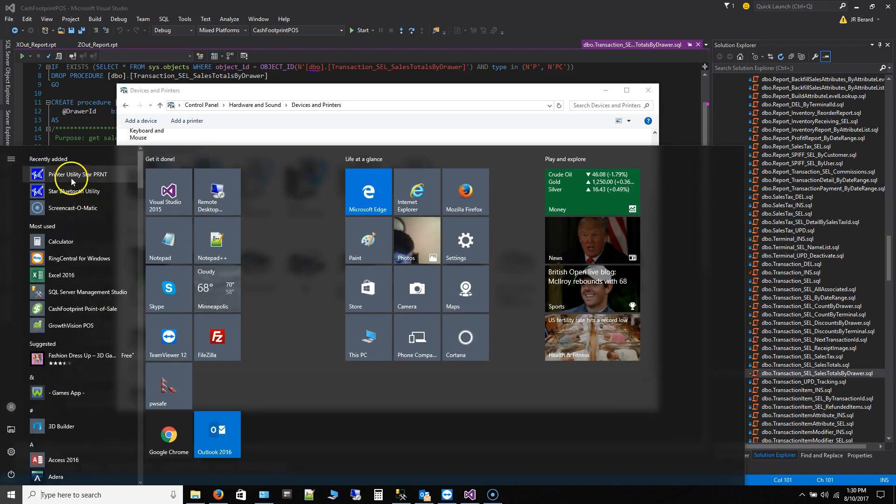
scroll(down, 3)
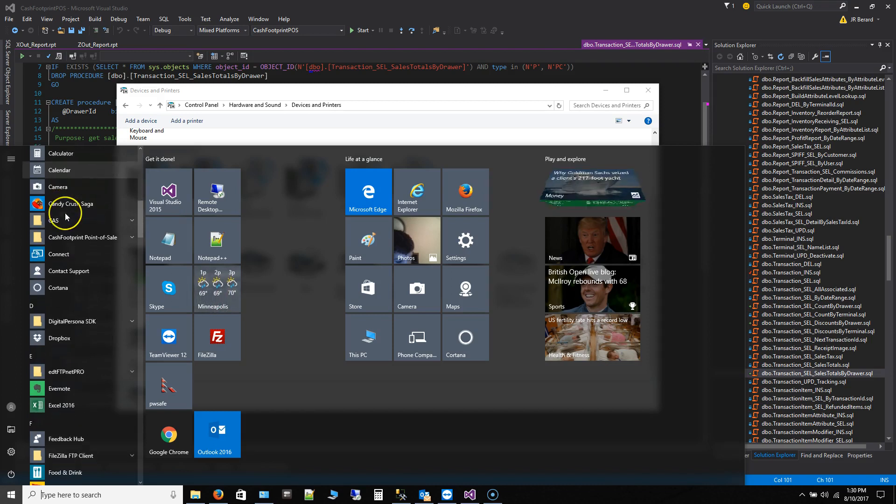
scroll(down, 3)
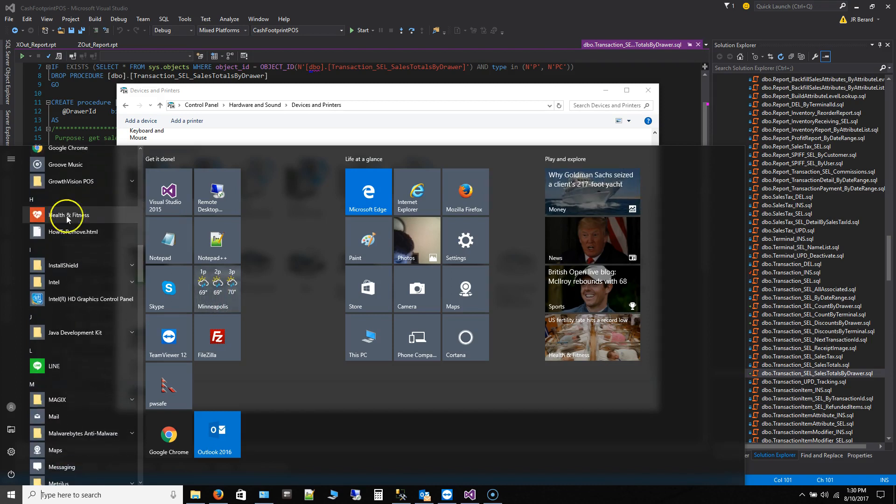
scroll(down, 3)
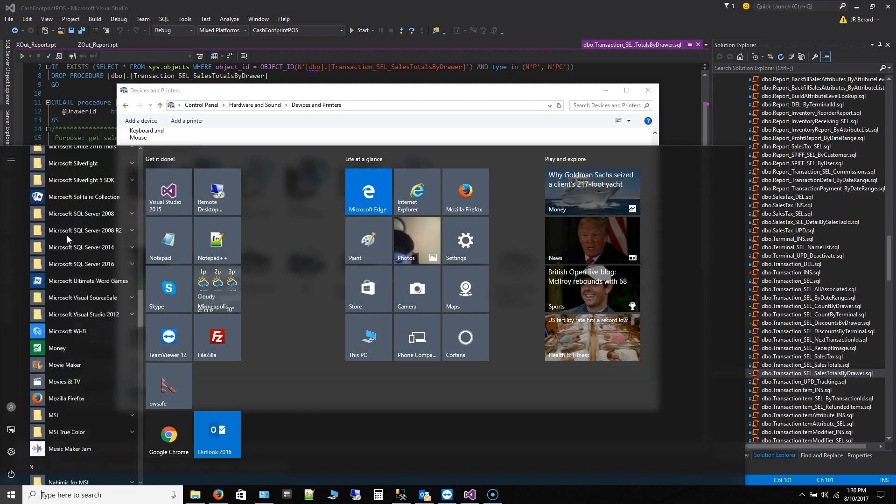
scroll(down, 3)
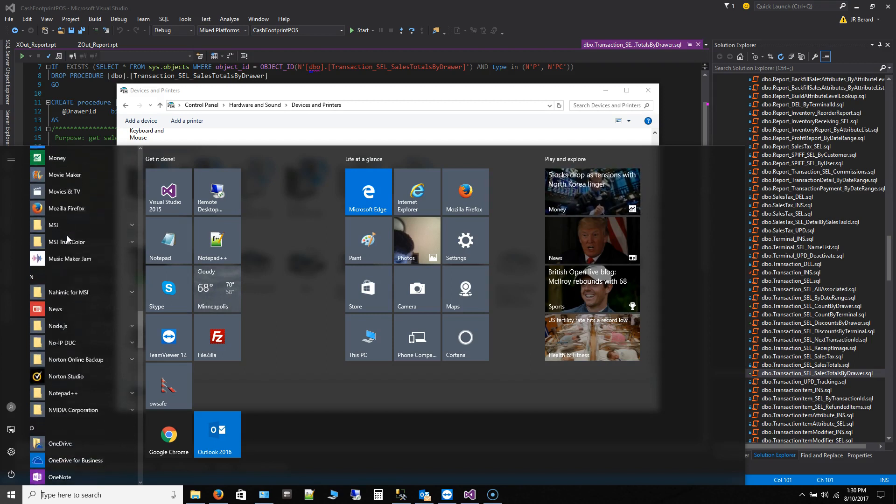
scroll(down, 3)
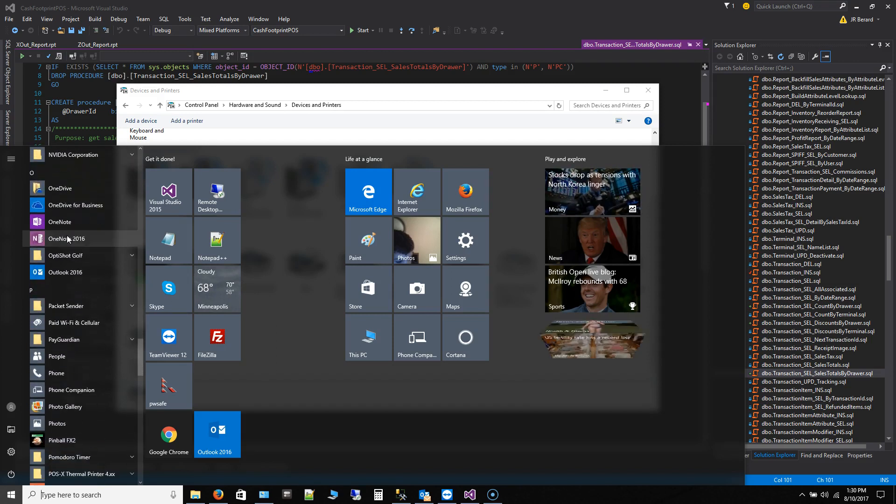
scroll(down, 3)
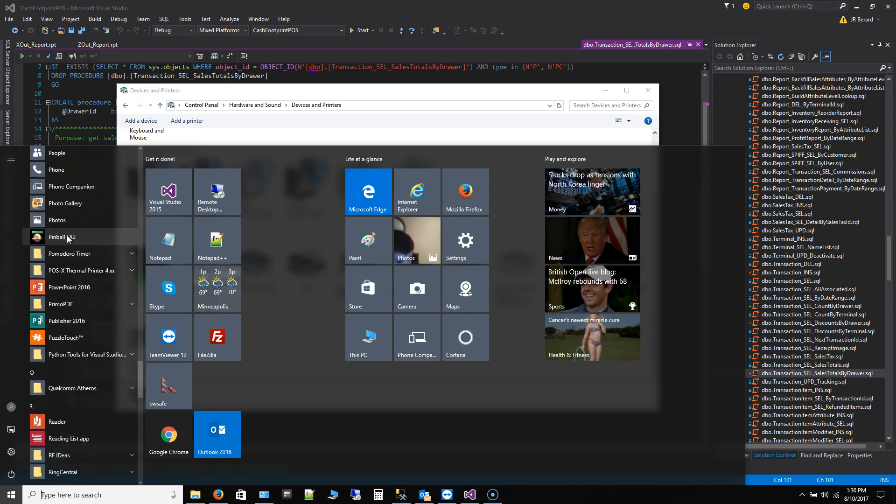
scroll(down, 3)
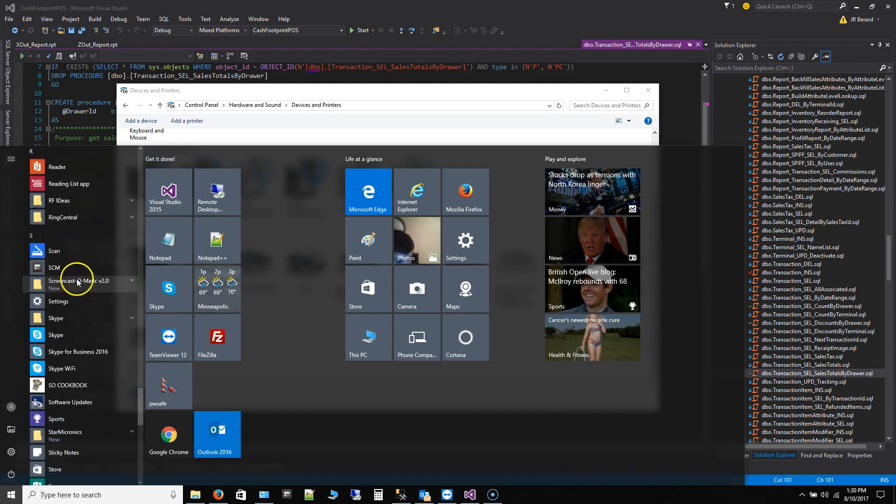
click(64, 432)
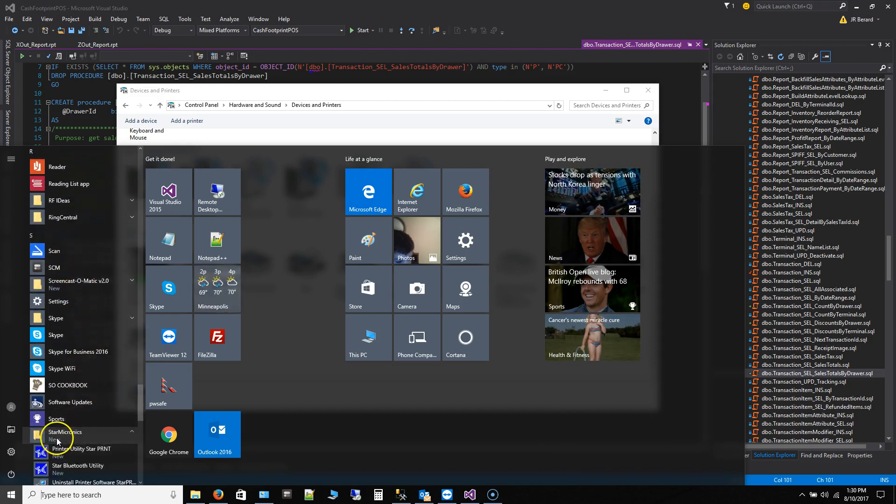
scroll(down, 3)
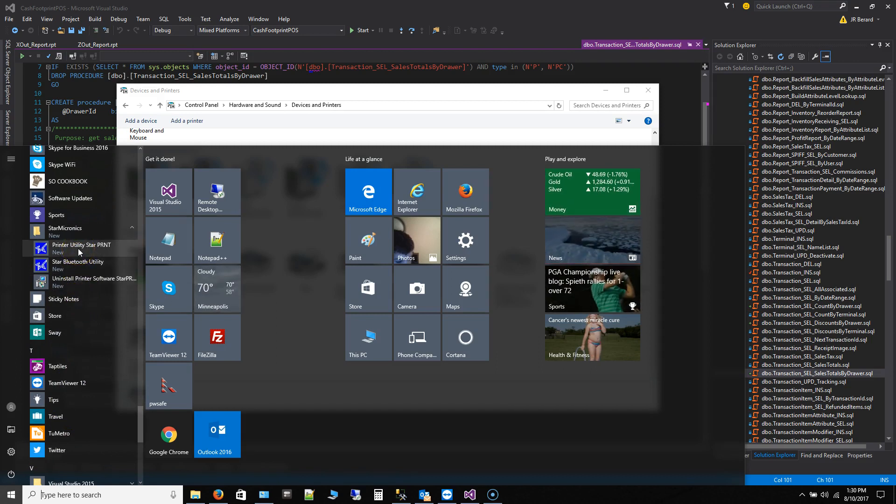
Launch the Star printer utility and pick TSP700II with ESC/POS Mode emulation
click(81, 248)
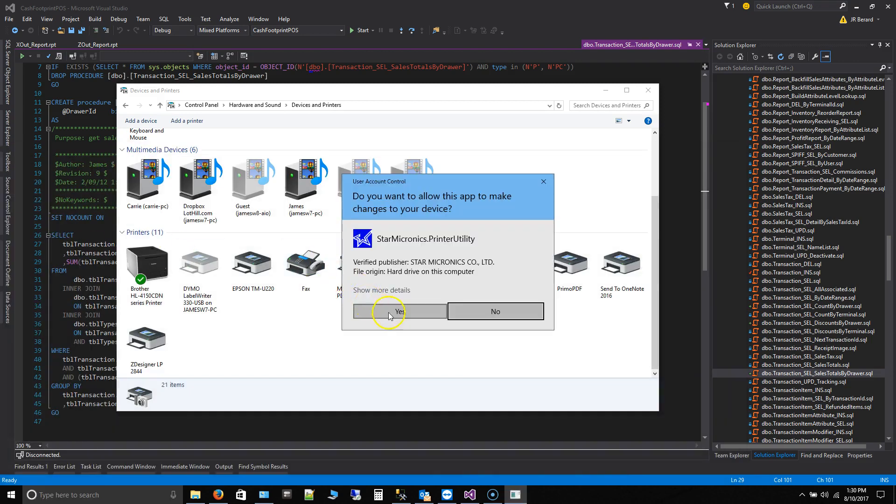
click(399, 312)
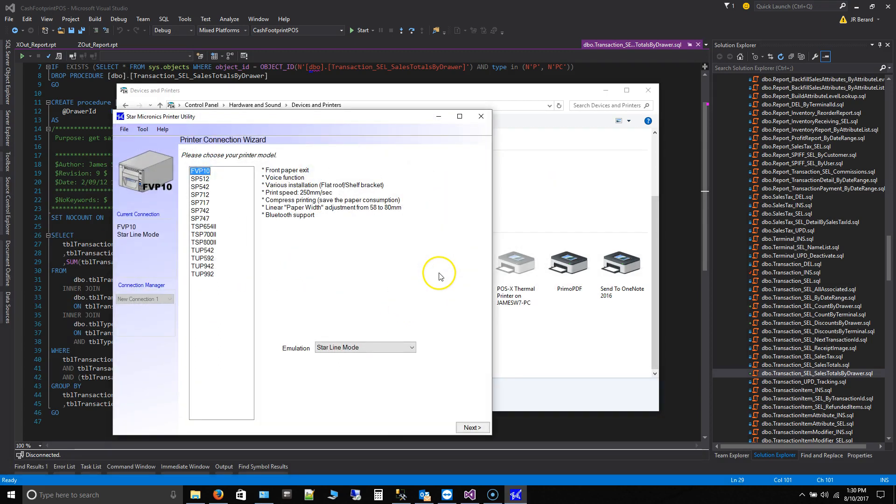
click(204, 234)
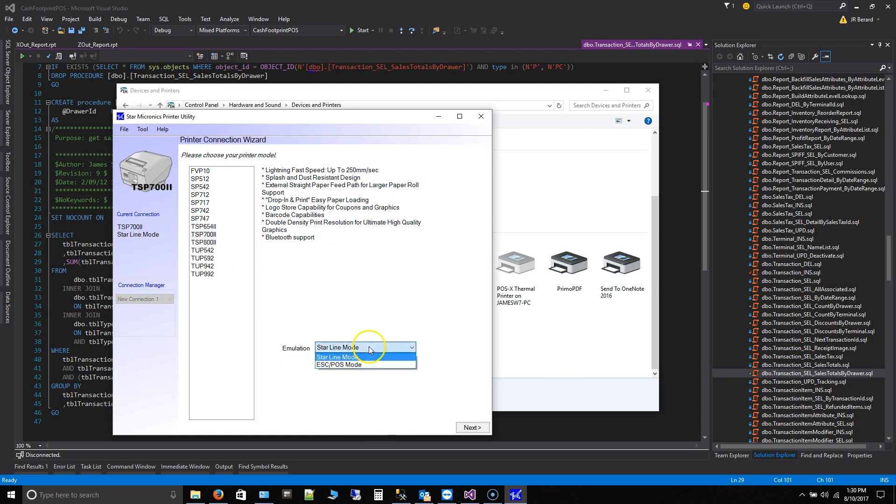
click(338, 364)
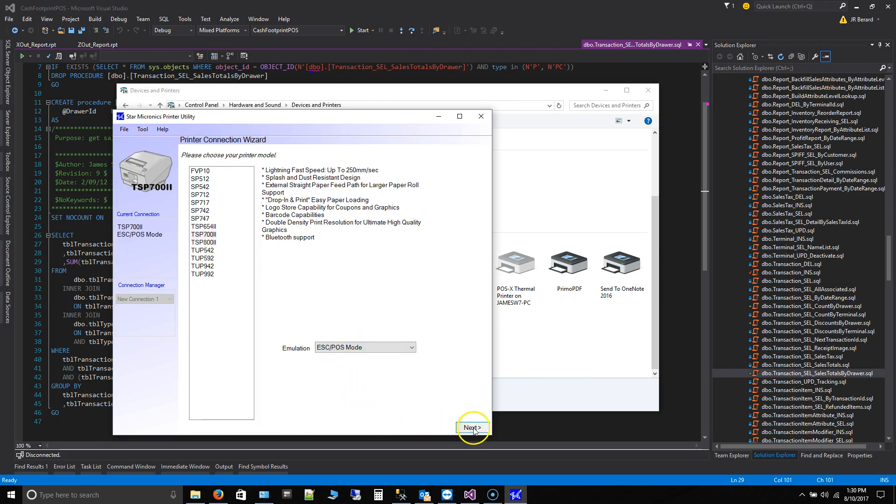
click(473, 428)
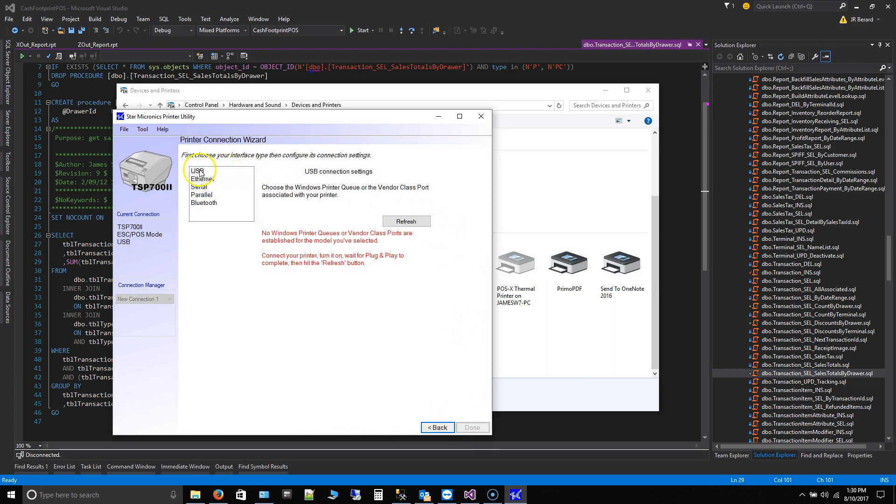
Choose the Parallel interface on LPT1 over USB and serial, and finish the wizard to the naming prompt
click(197, 171)
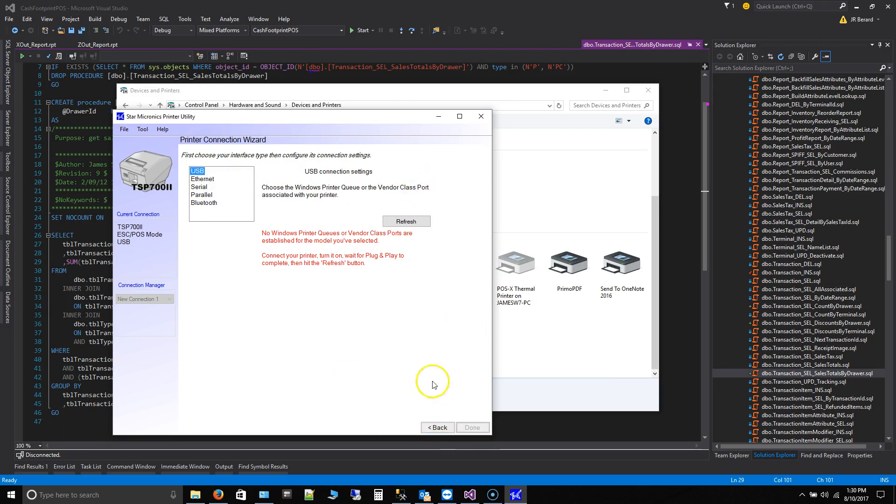
mouse_move(348, 247)
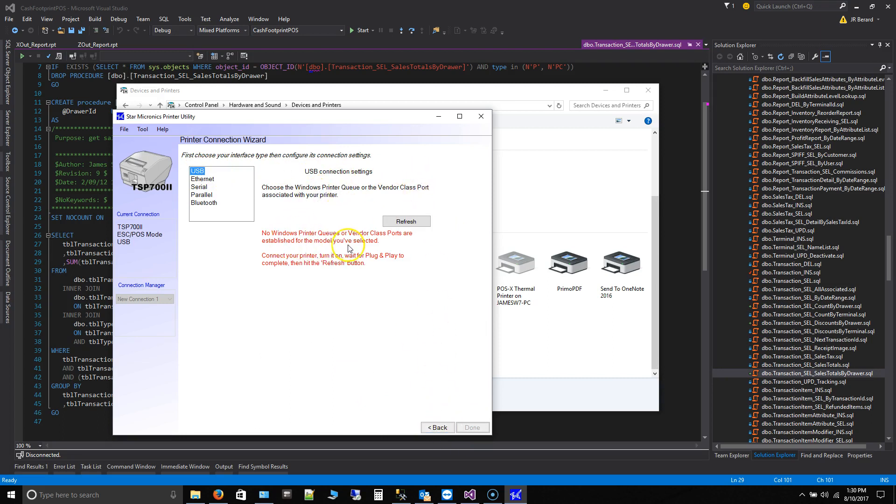
mouse_move(303, 249)
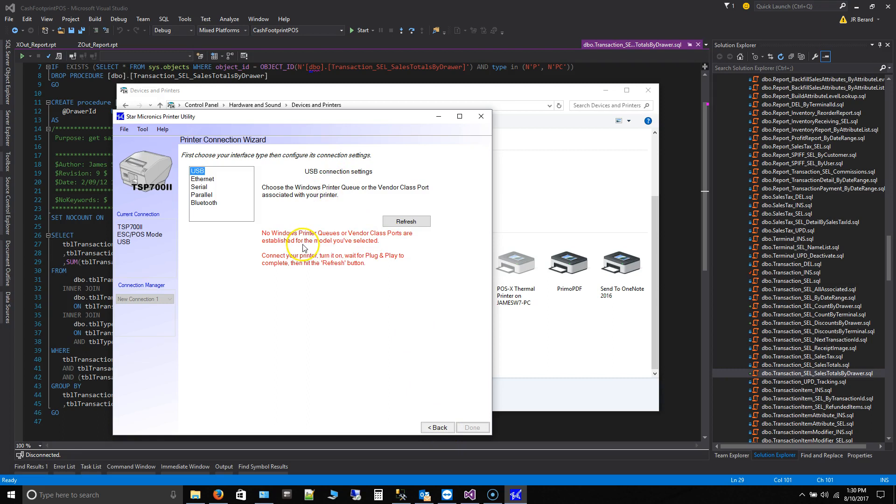
mouse_move(306, 263)
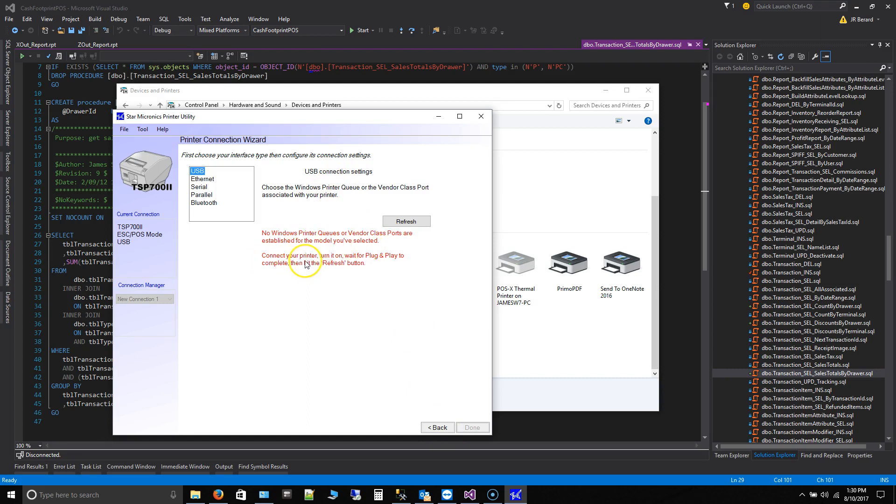
mouse_move(387, 259)
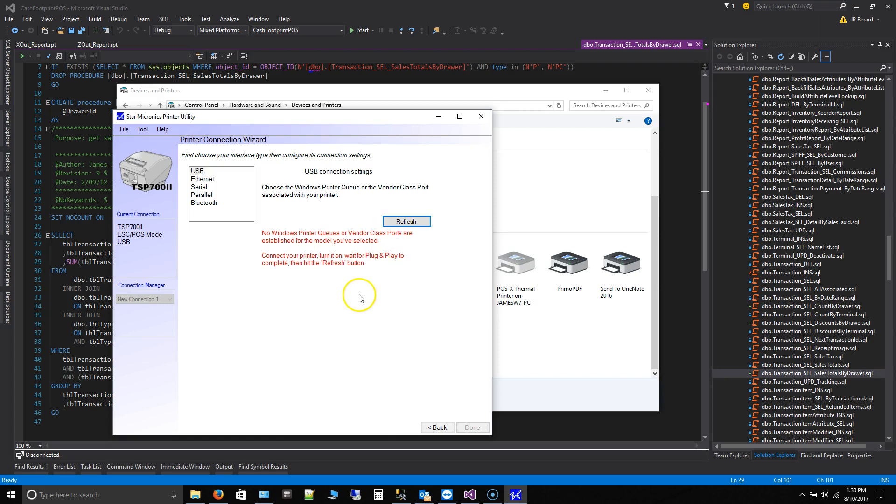
mouse_move(271, 197)
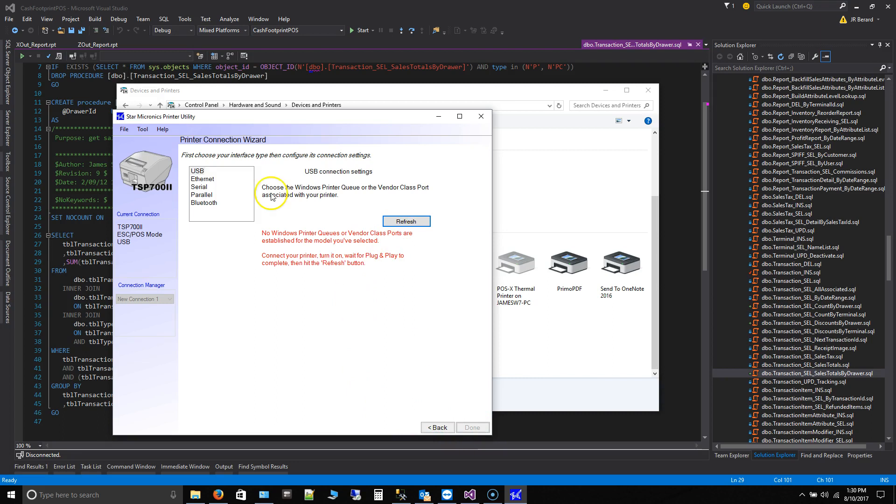
click(202, 195)
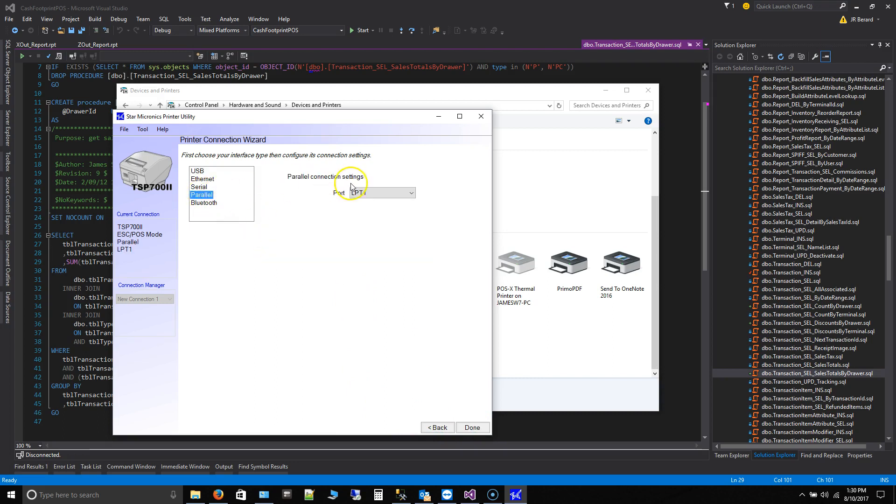
click(199, 186)
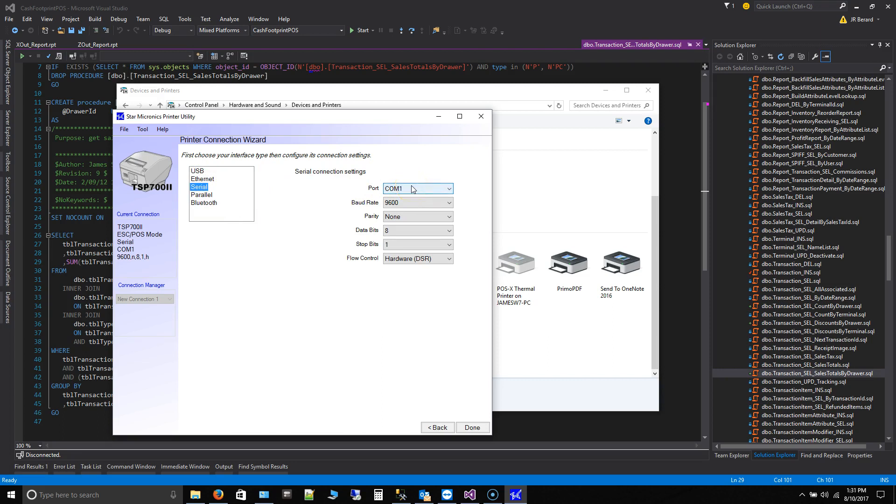
click(201, 194)
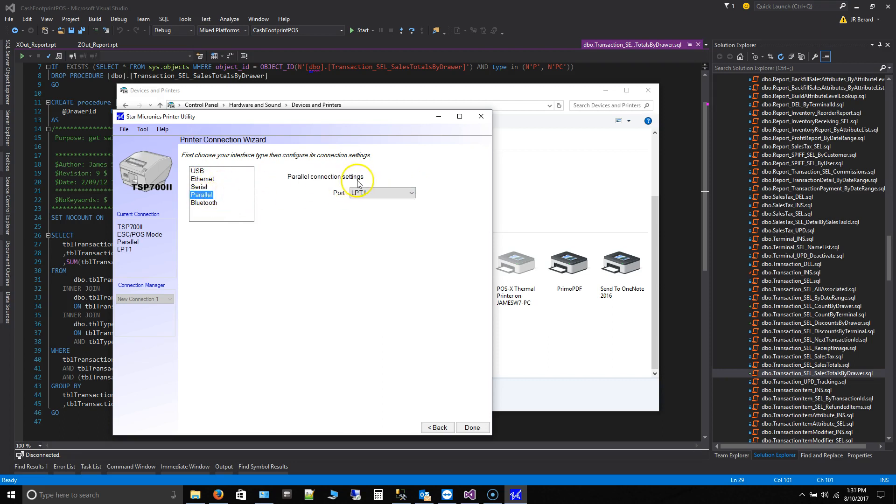
click(472, 427)
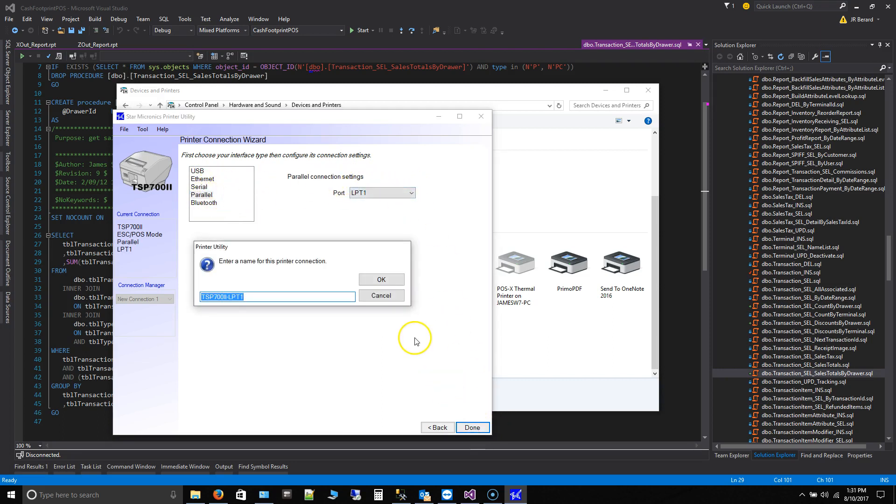
mouse_move(323, 310)
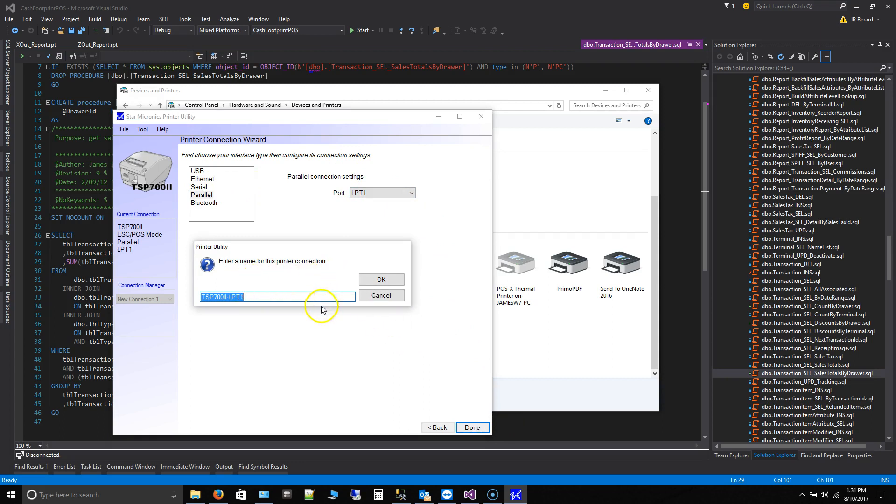
mouse_move(592, 275)
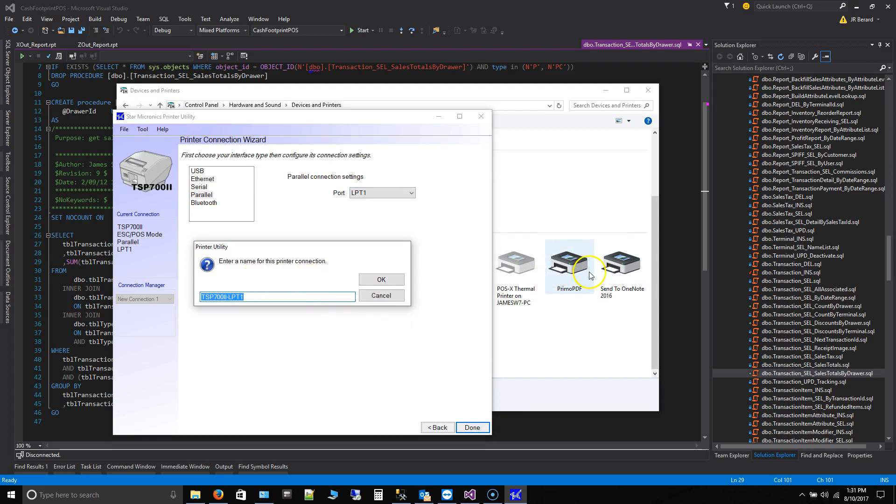
Save the connection as TSP700II-LPT1 and enter Printer Settings past the transmission failure message
click(381, 279)
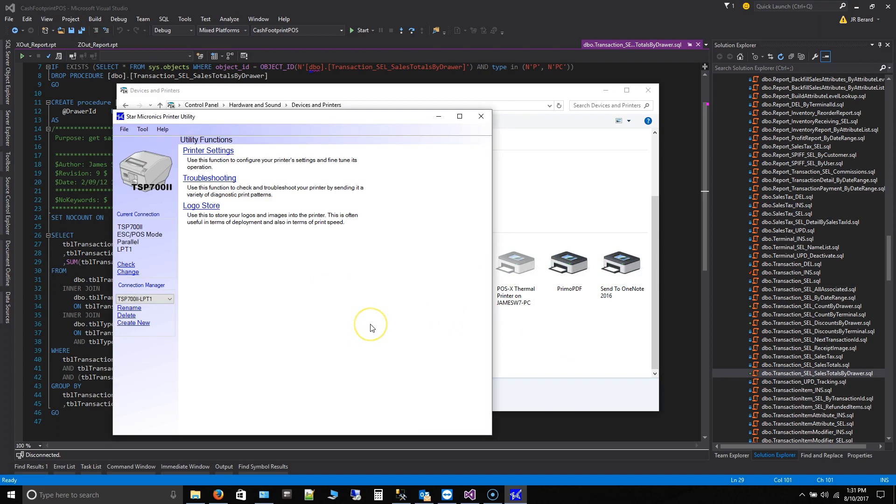
mouse_move(345, 120)
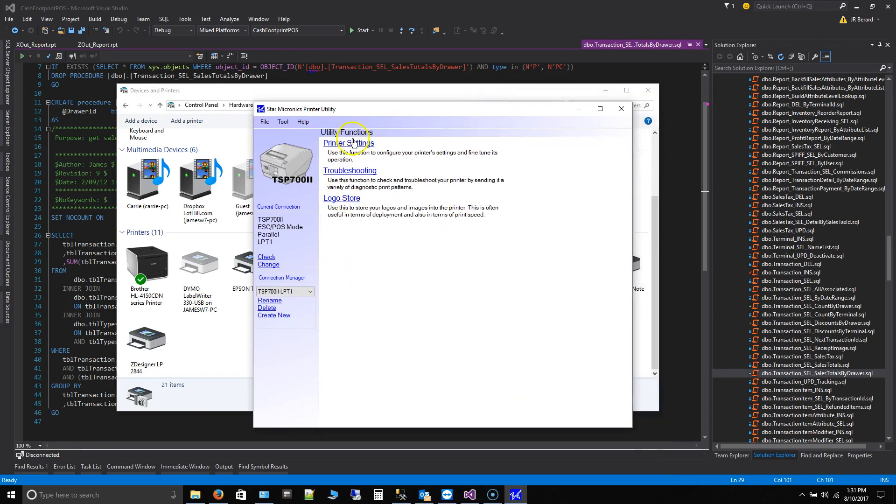
click(347, 143)
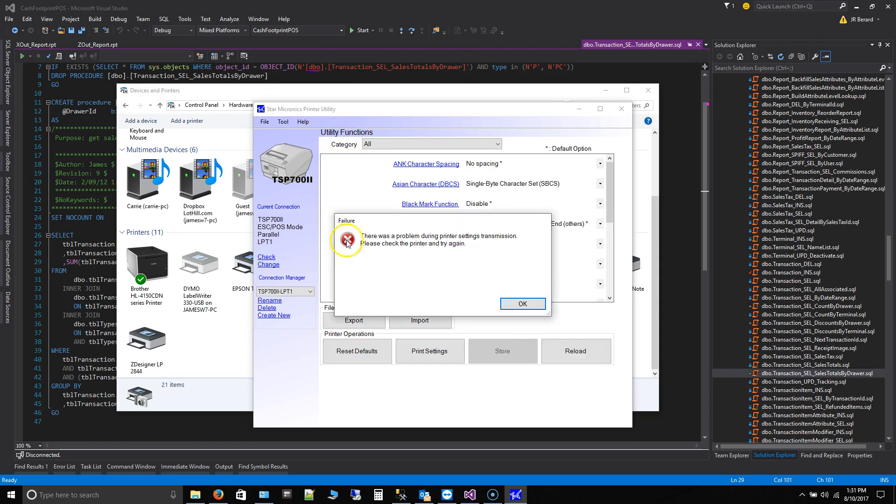
click(521, 303)
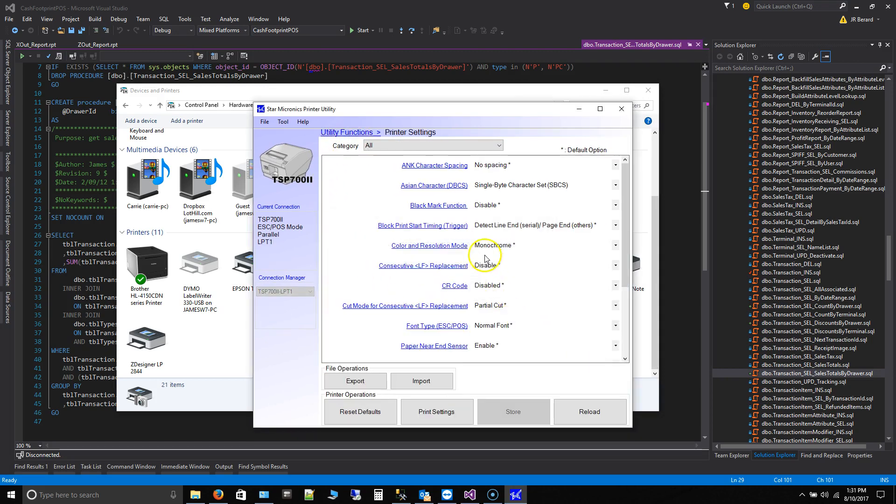
click(615, 246)
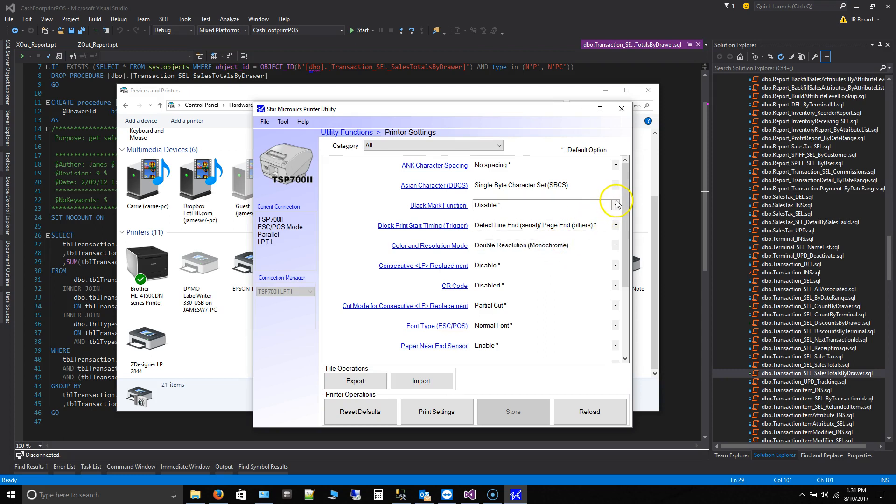
mouse_move(360, 412)
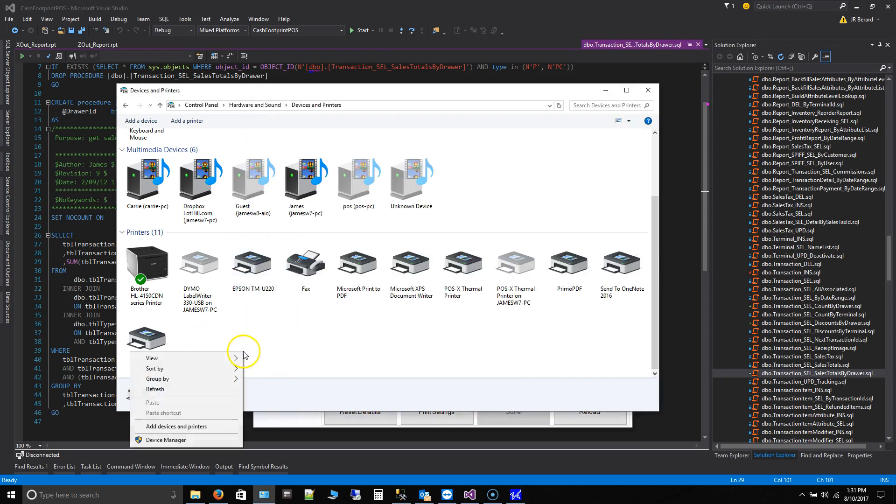
click(154, 389)
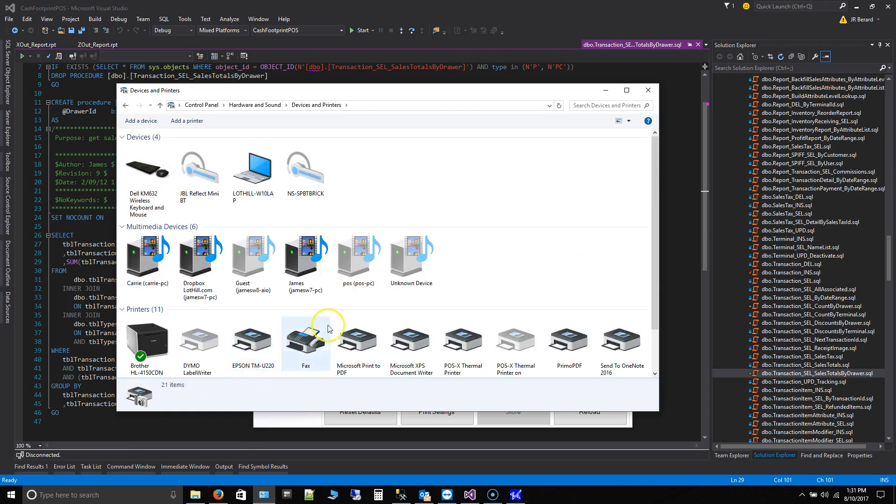
scroll(down, 3)
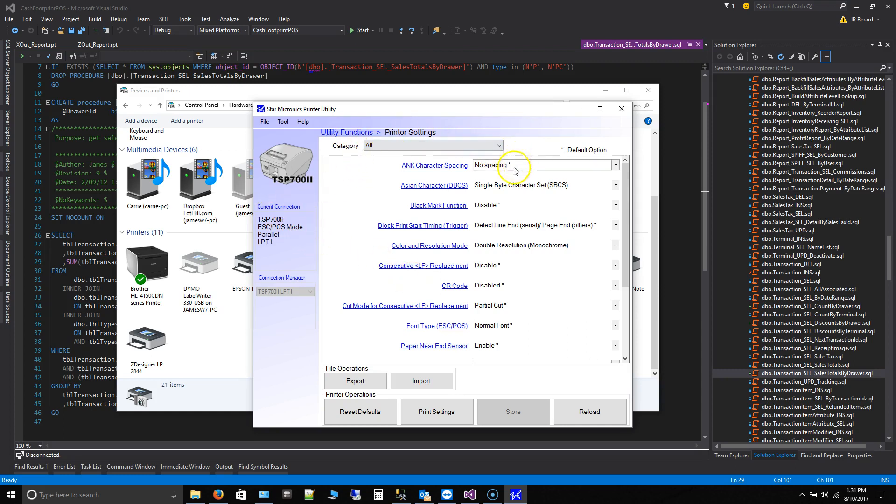
mouse_move(337, 271)
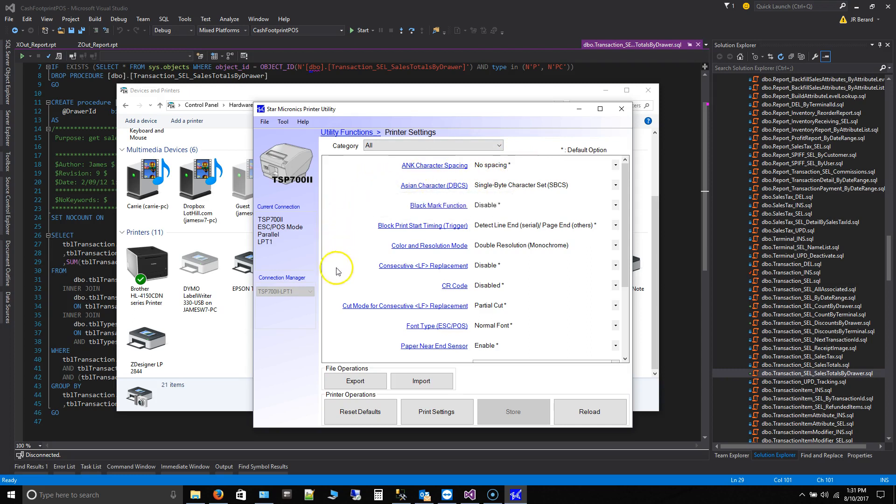
mouse_move(618, 232)
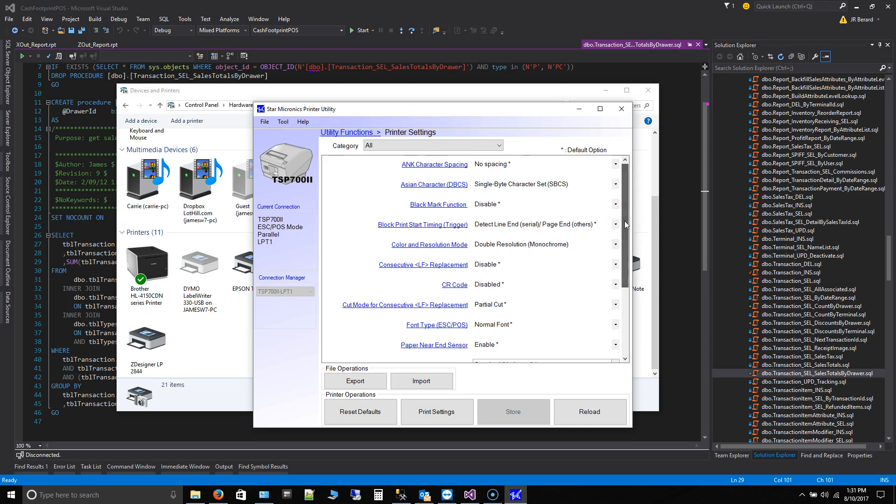
scroll(down, 3)
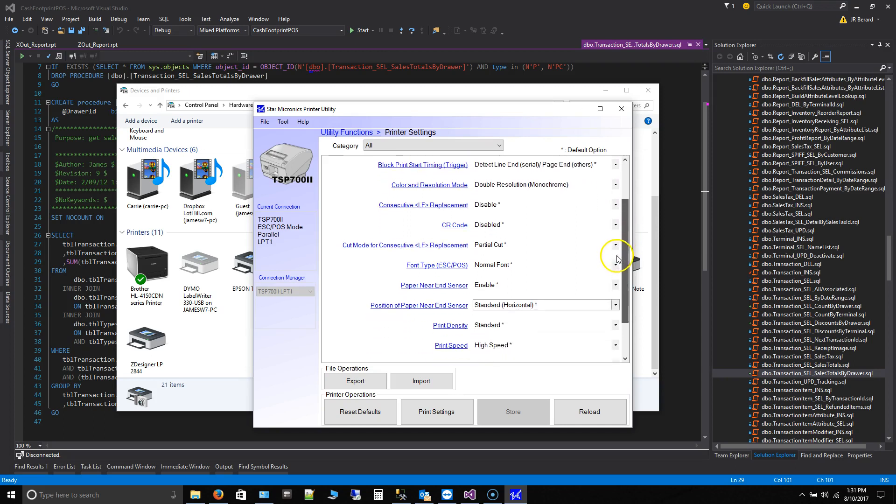
scroll(down, 3)
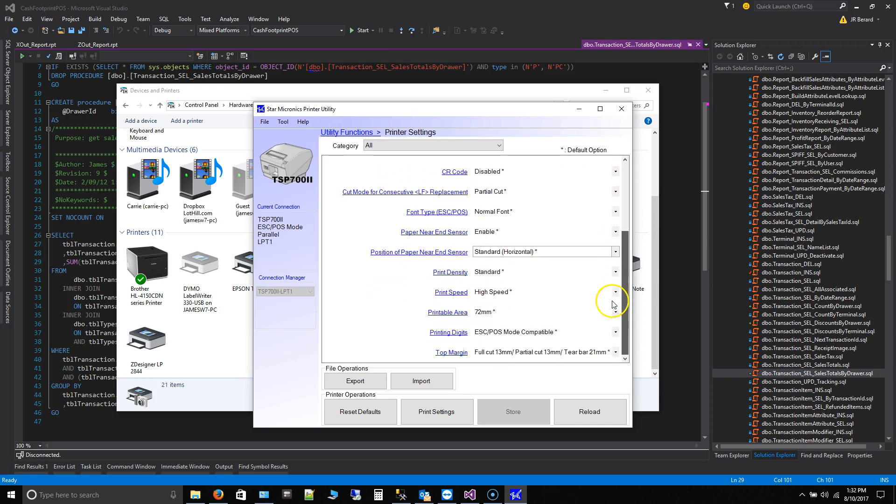
mouse_move(612, 309)
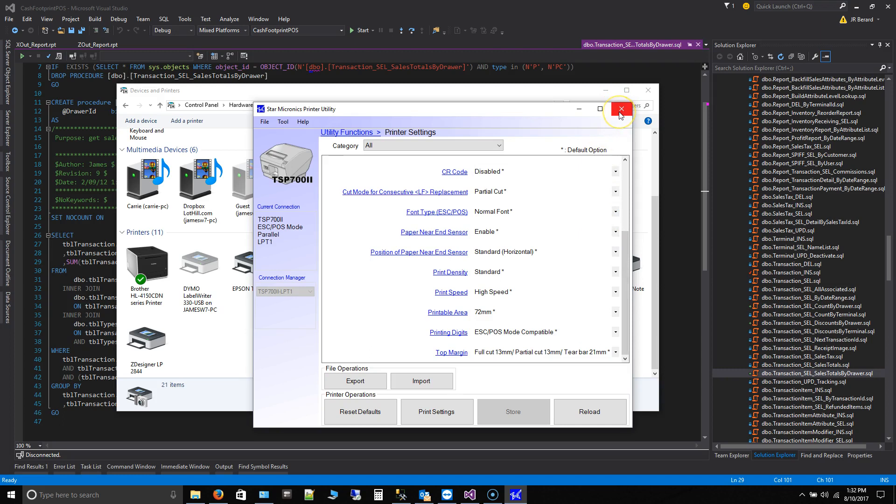
mouse_move(621, 110)
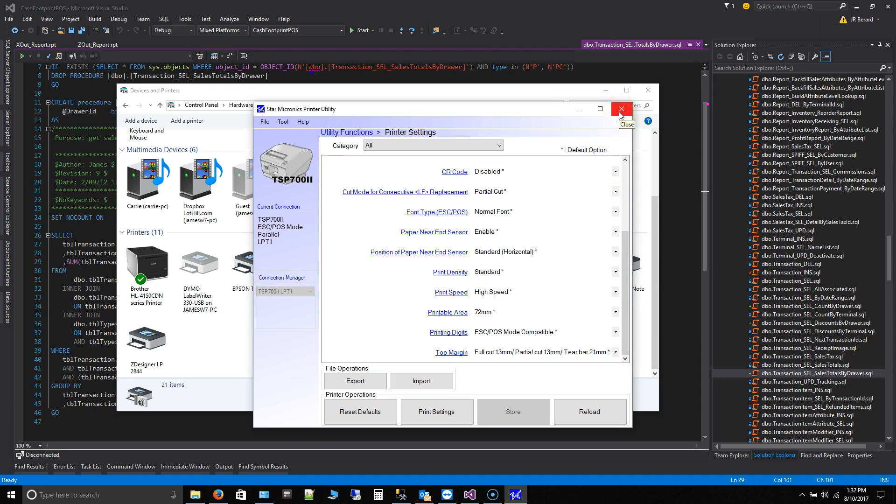
Close the Star Micronics Printer Utility, leaving Devices and Printers visible
click(621, 110)
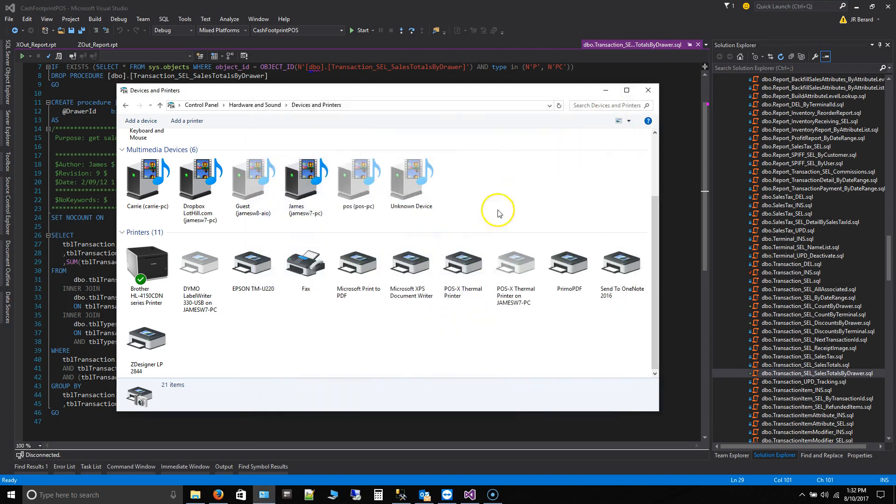
mouse_move(337, 345)
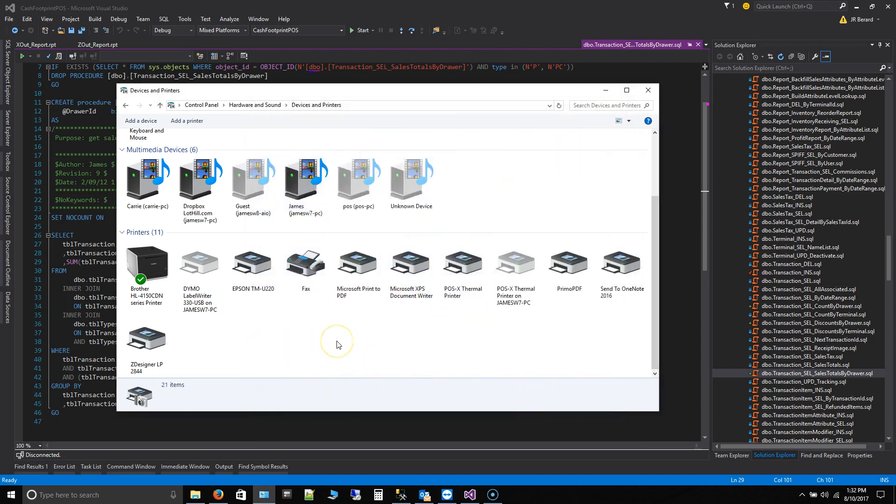
mouse_move(338, 345)
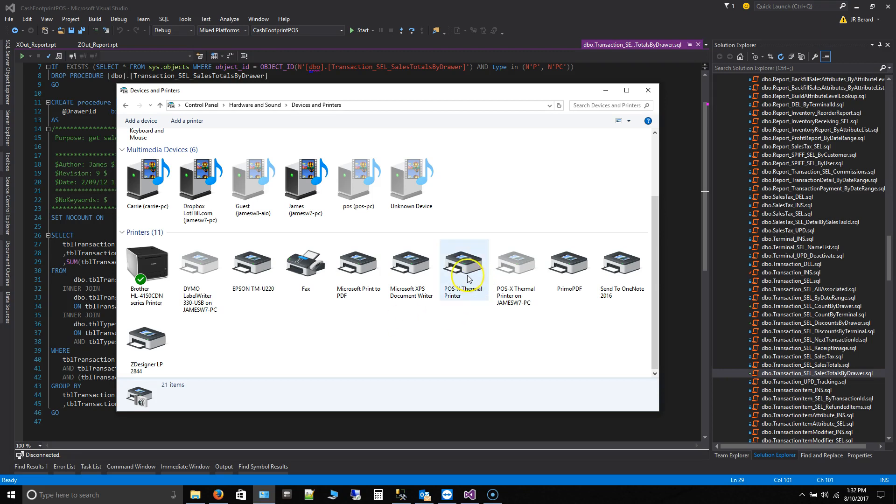
mouse_move(468, 278)
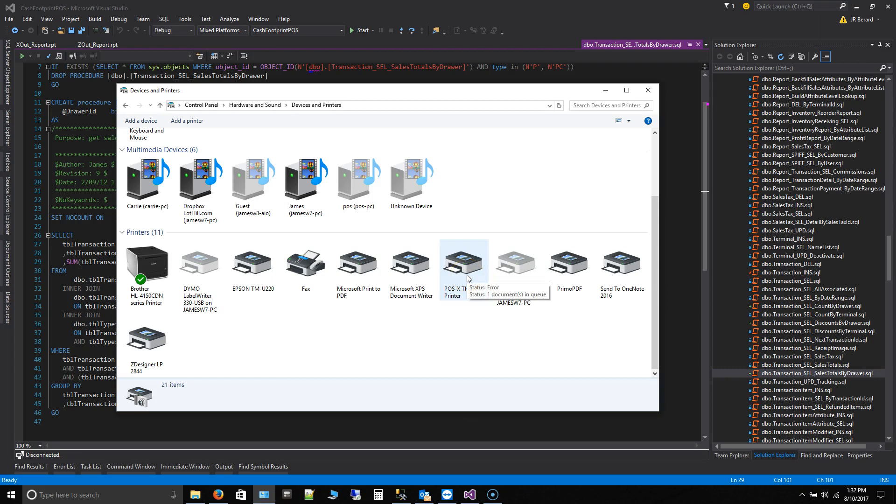
mouse_move(397, 304)
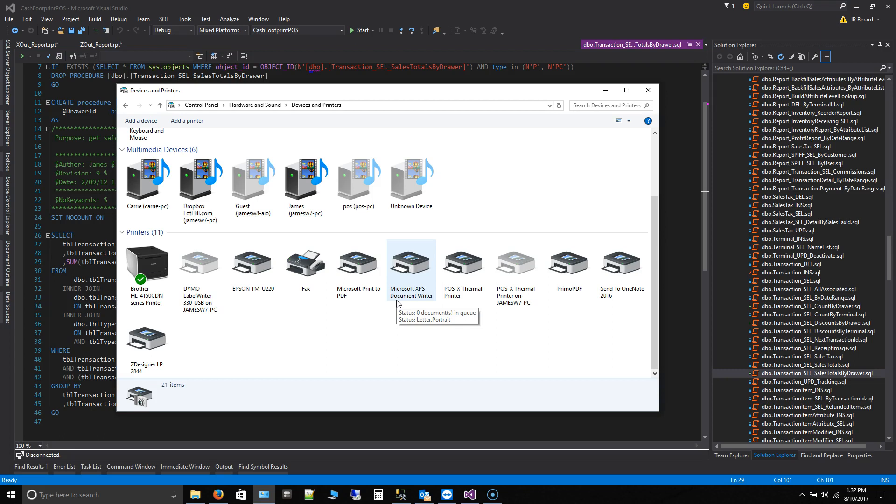
mouse_move(351, 320)
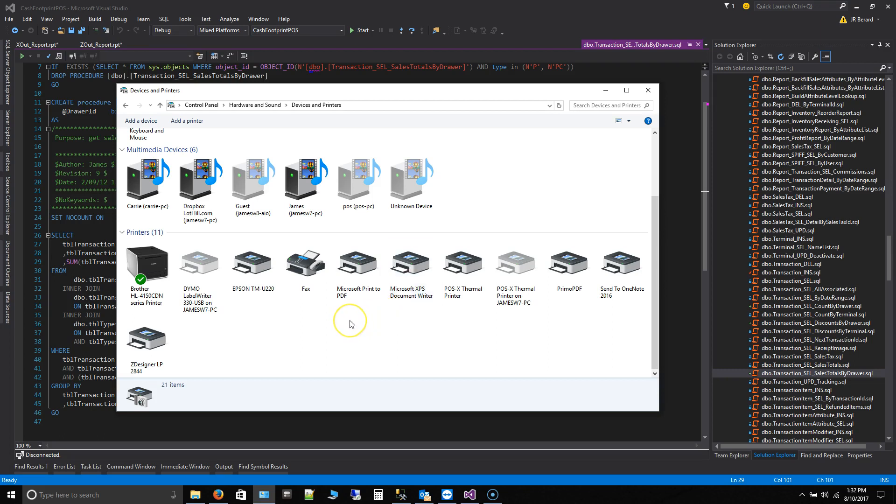
mouse_move(483, 102)
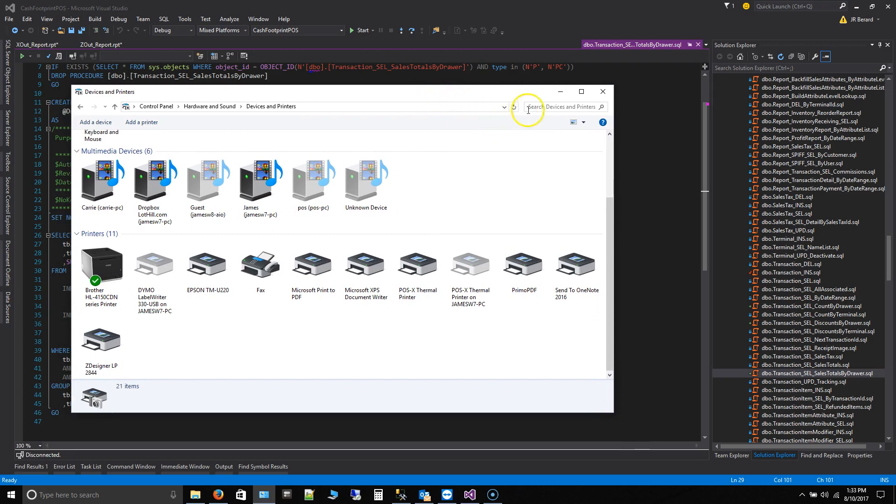
mouse_move(602, 92)
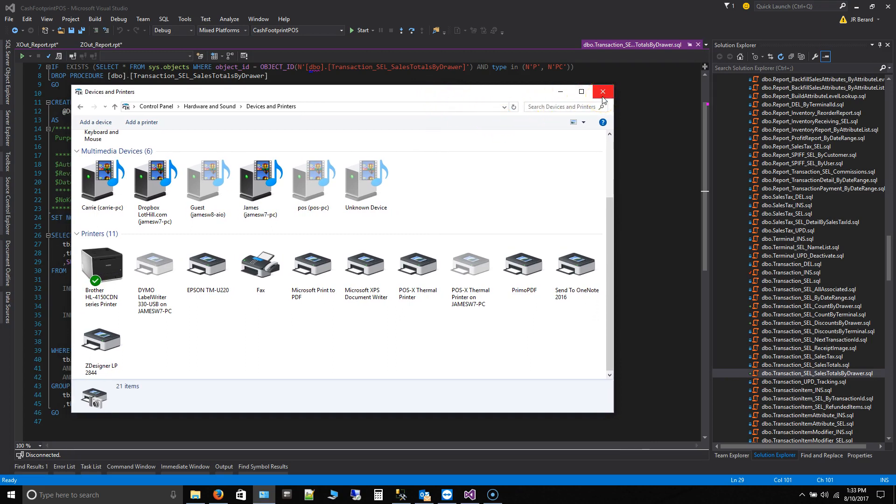
mouse_move(603, 92)
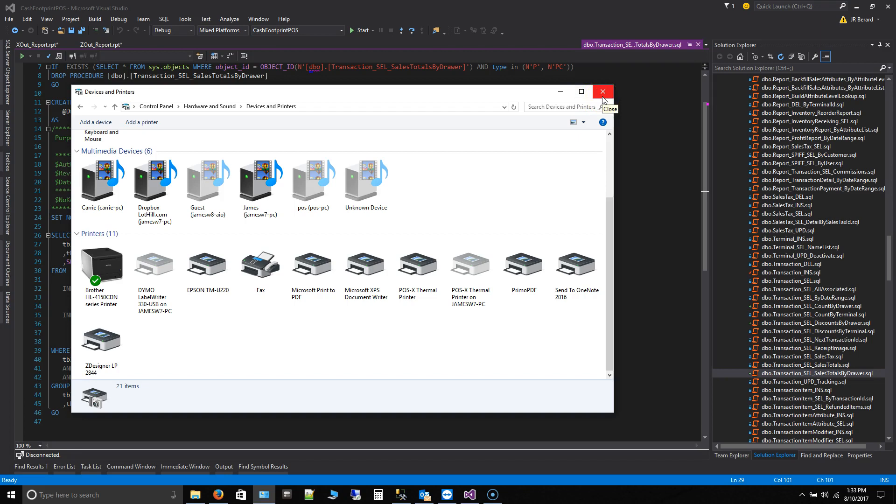
mouse_move(258, 372)
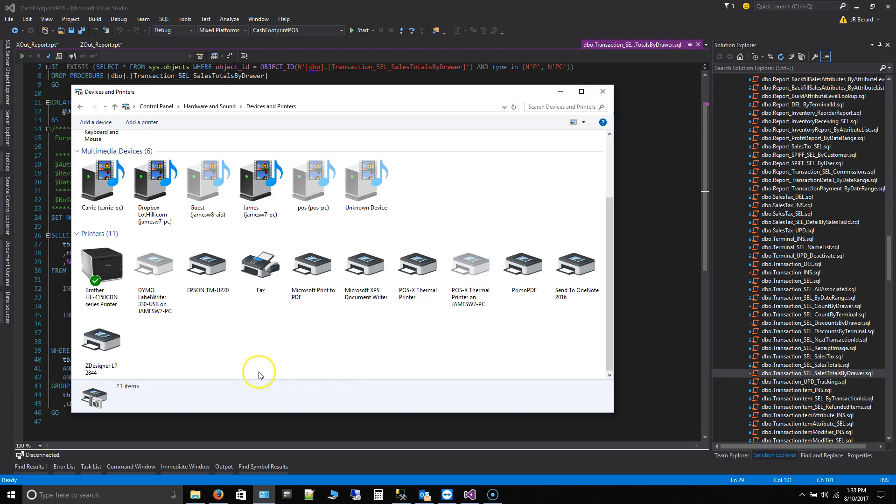
mouse_move(603, 91)
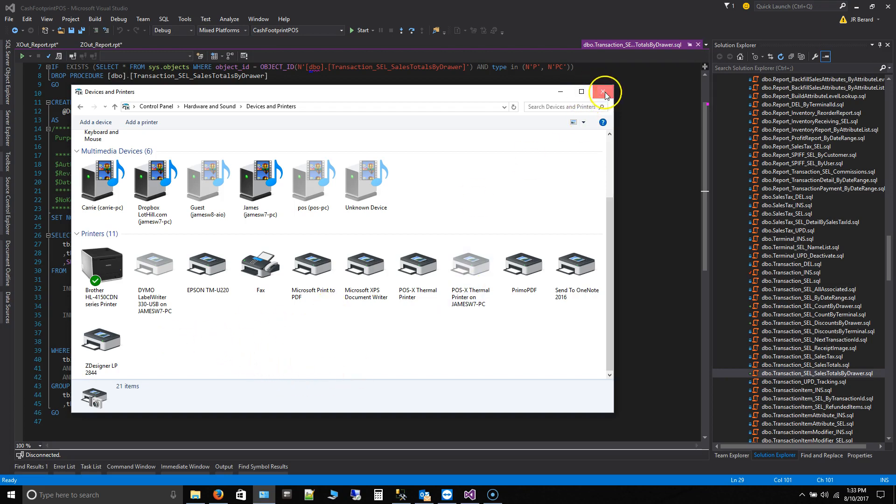
Close Devices and Printers, launch CashFootprint, dismiss the crash and update prompts, and log in
click(604, 91)
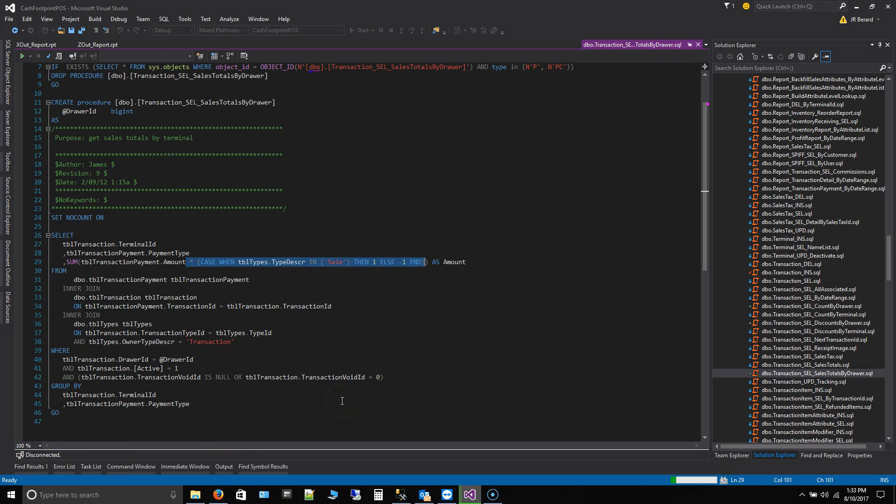
click(362, 30)
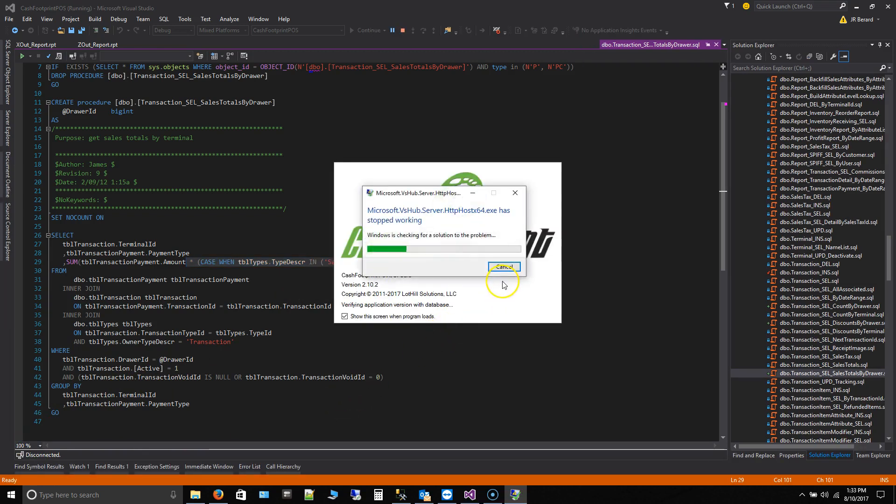
click(504, 267)
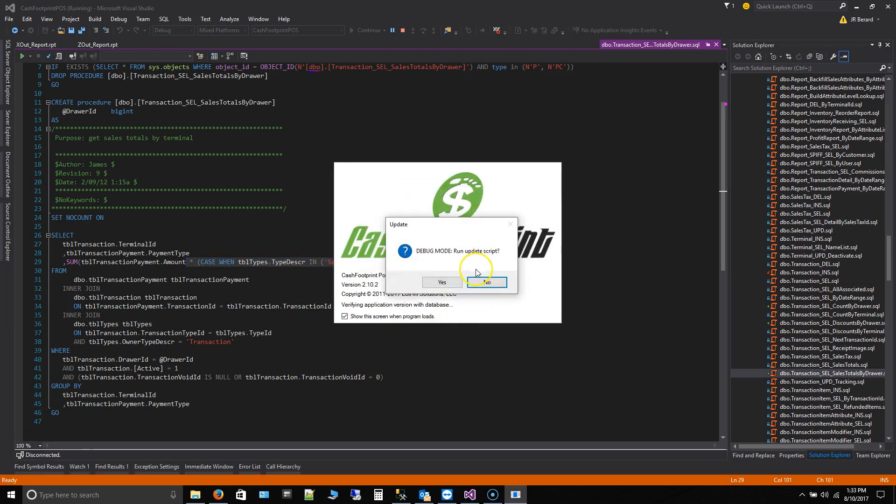
click(485, 282)
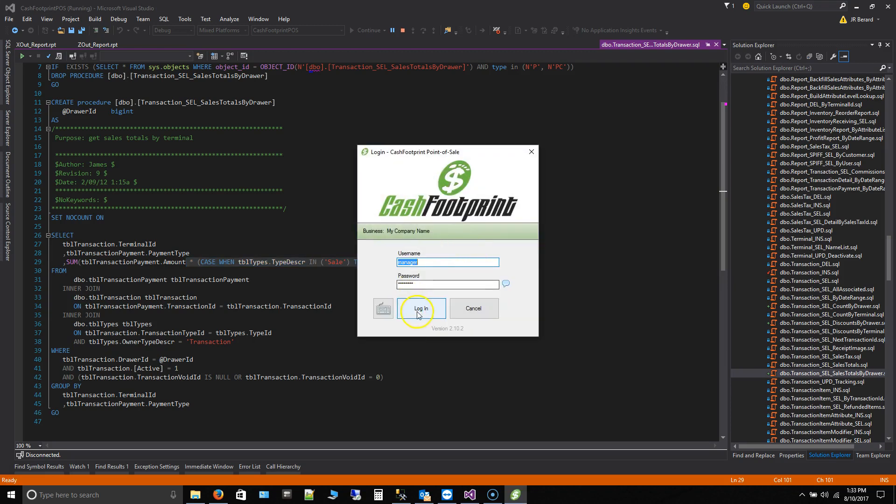
click(421, 309)
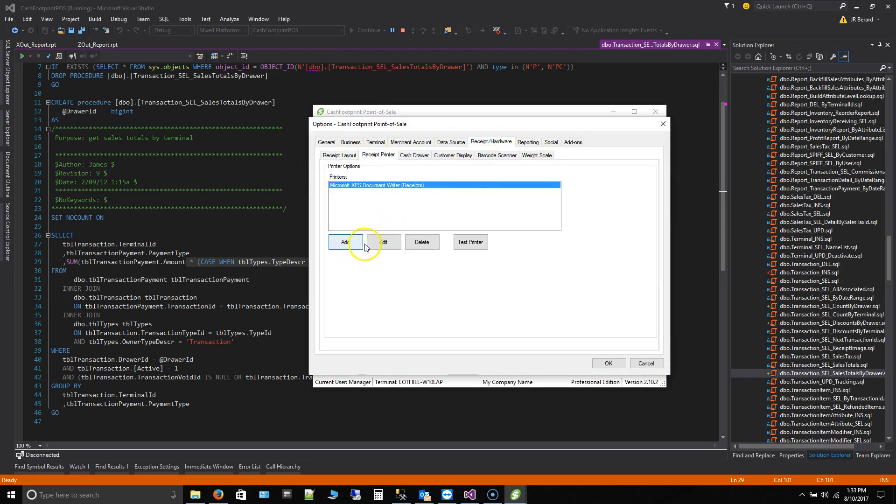
click(383, 242)
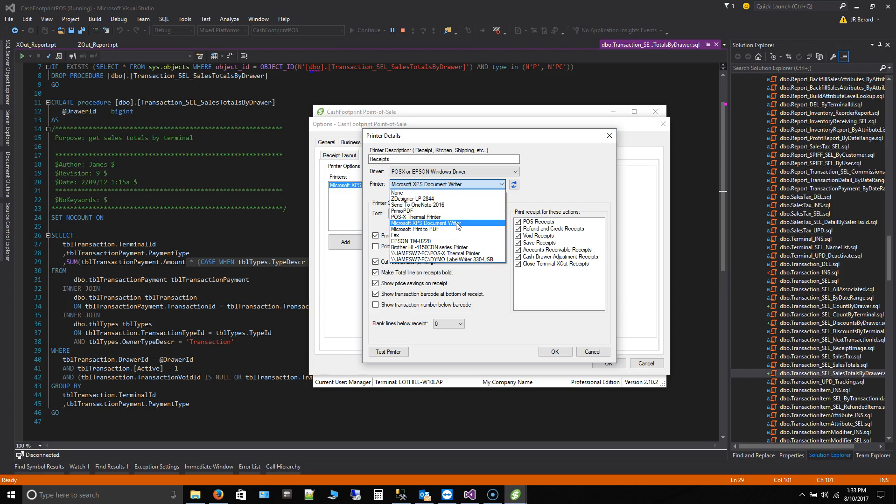
mouse_move(471, 258)
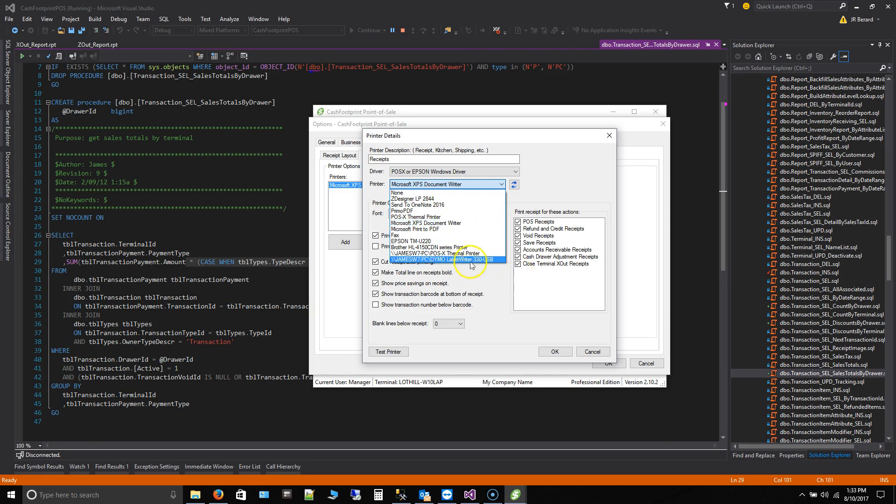
mouse_move(458, 198)
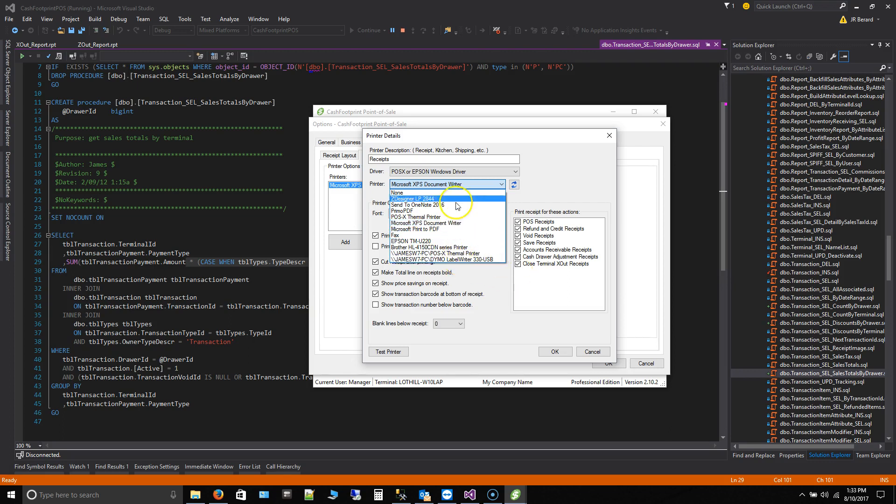
mouse_move(449, 192)
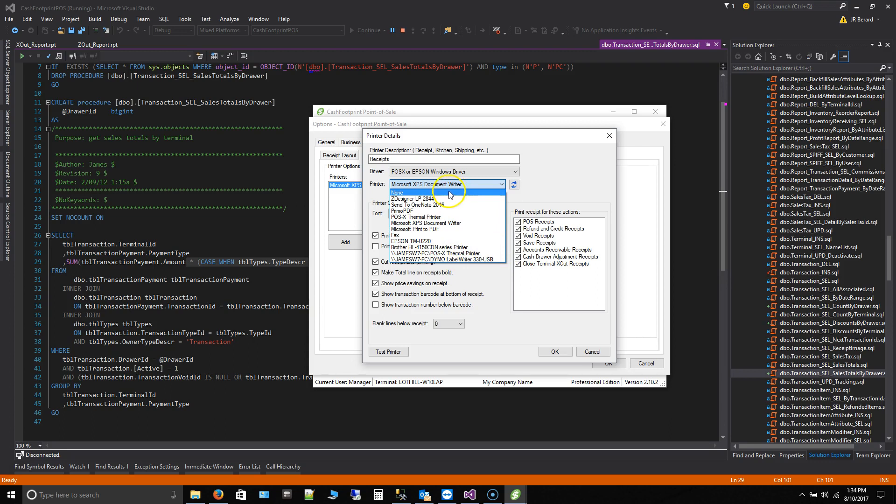
mouse_move(431, 223)
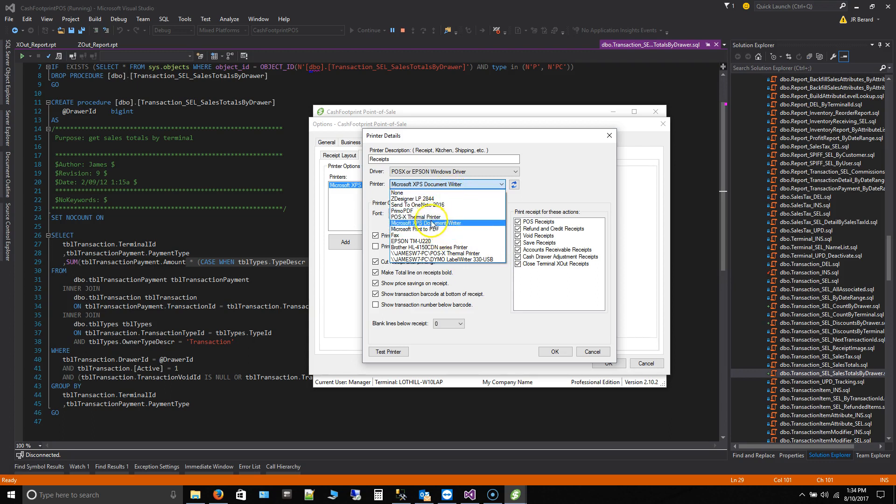
click(451, 171)
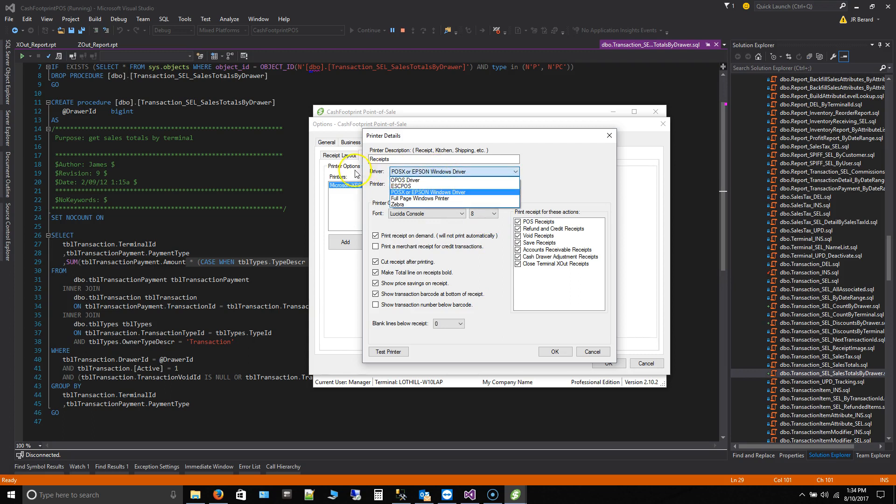
click(401, 180)
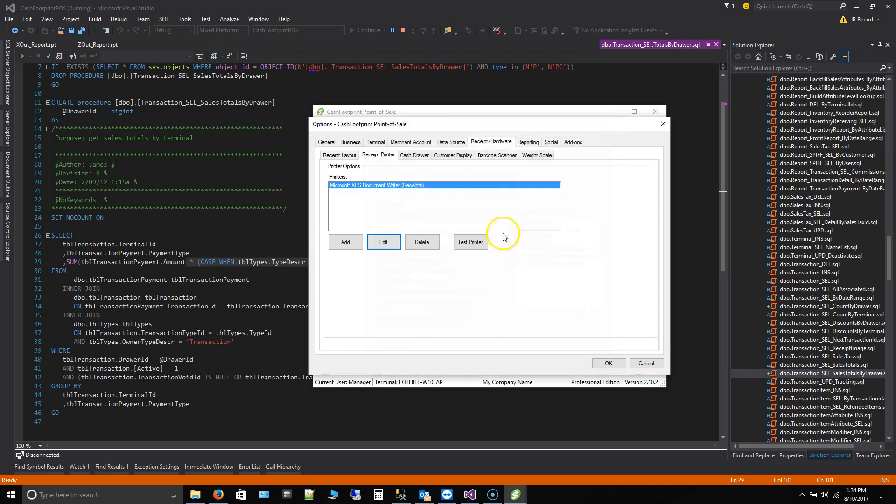
Choose the ESCPOS driver for the cash drawer
click(413, 155)
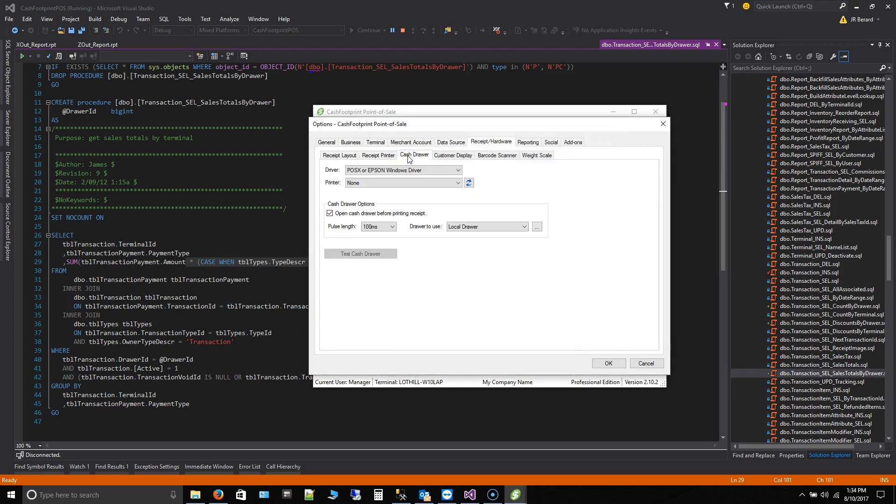
click(458, 170)
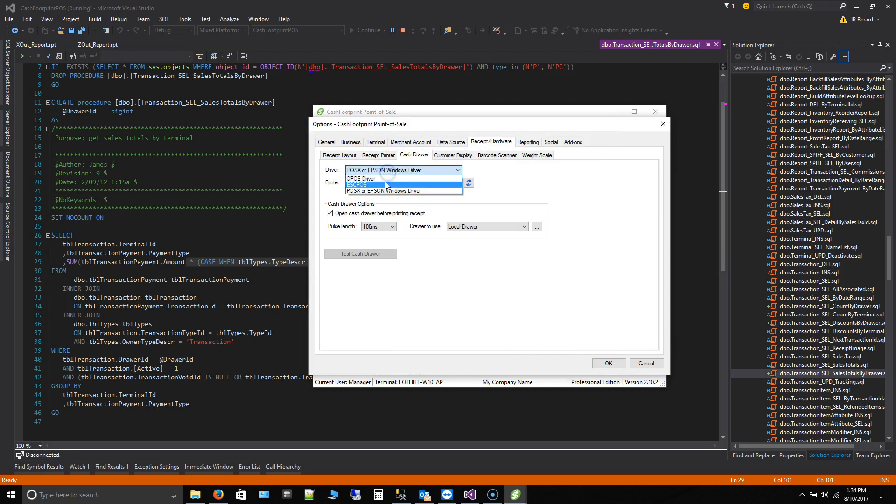
click(358, 184)
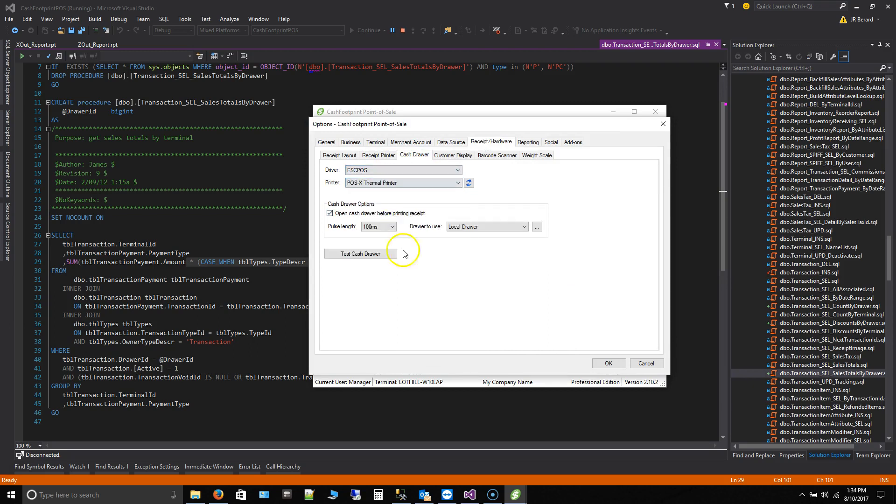
mouse_move(520, 291)
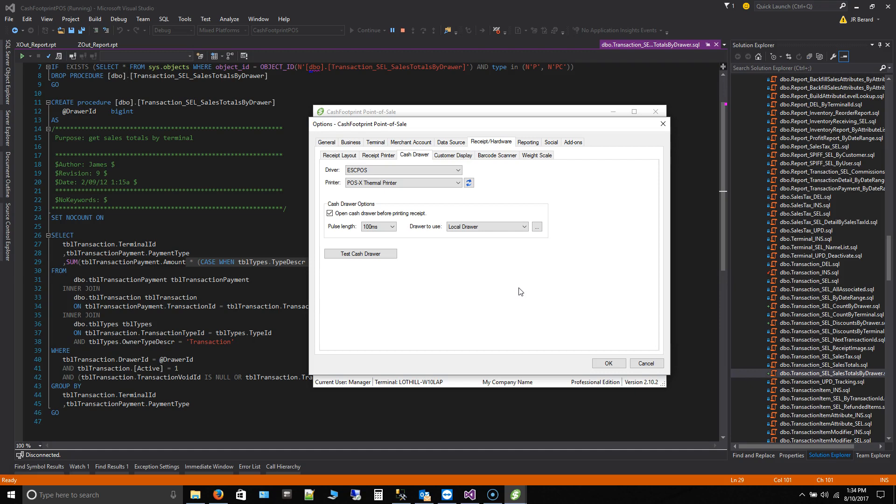
mouse_move(42, 465)
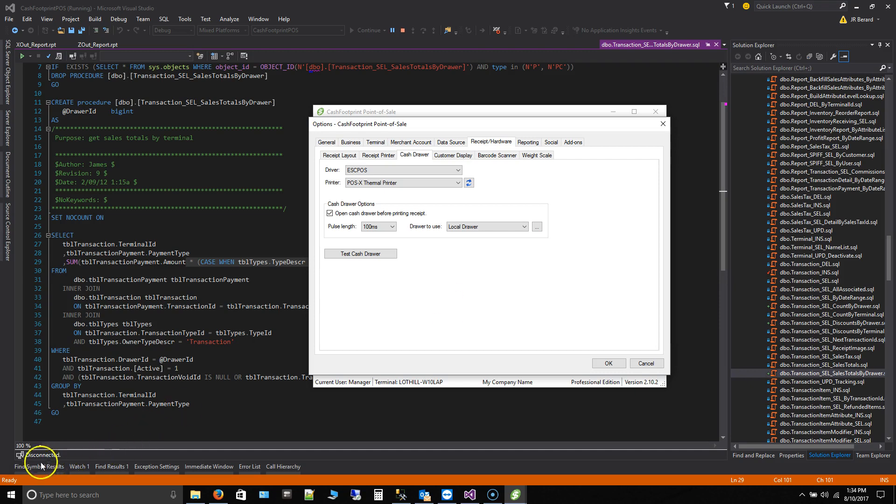